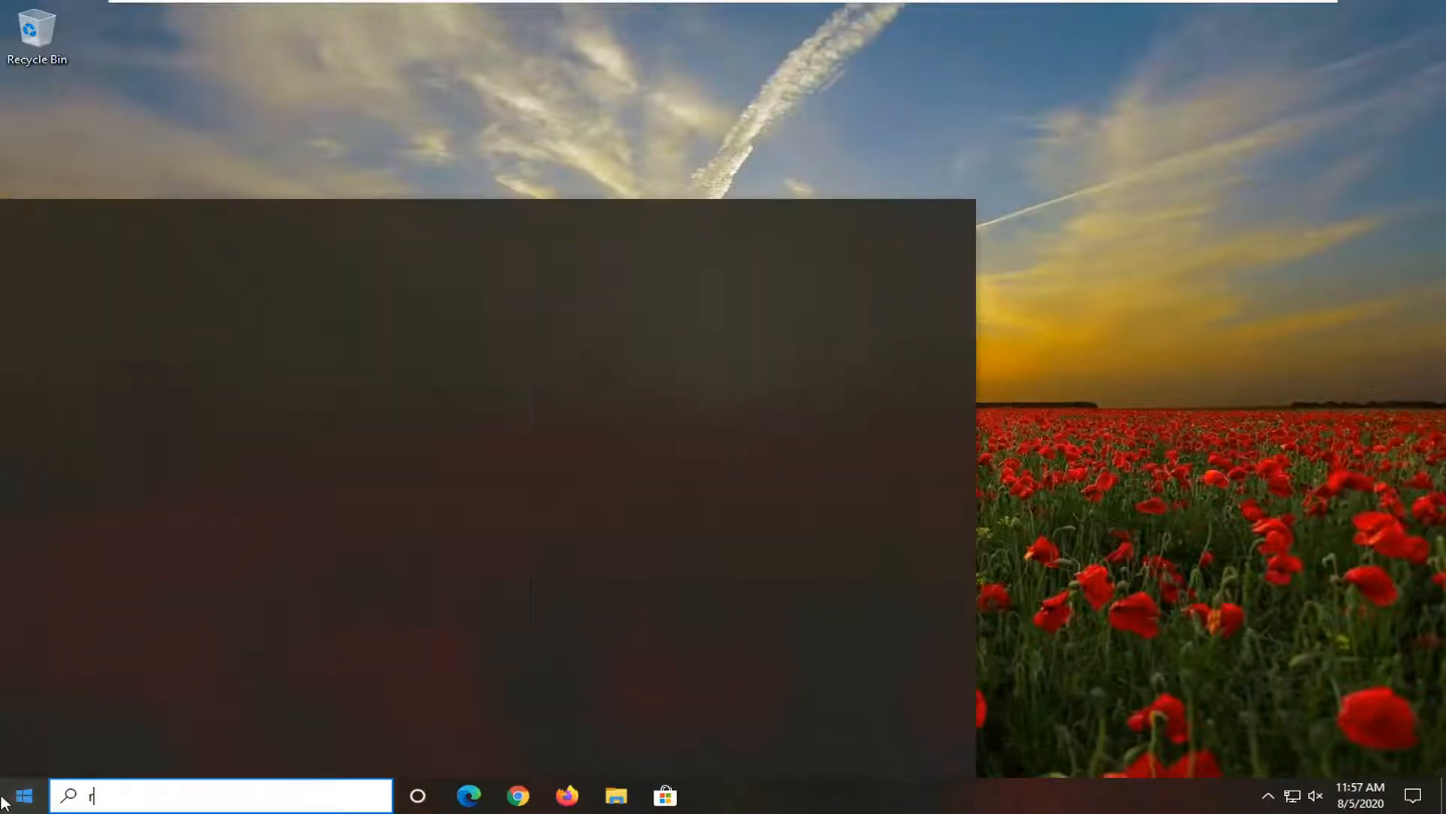
# - Search Start for regedit and run Registry Editor as administrator
pyautogui.write('egedit')
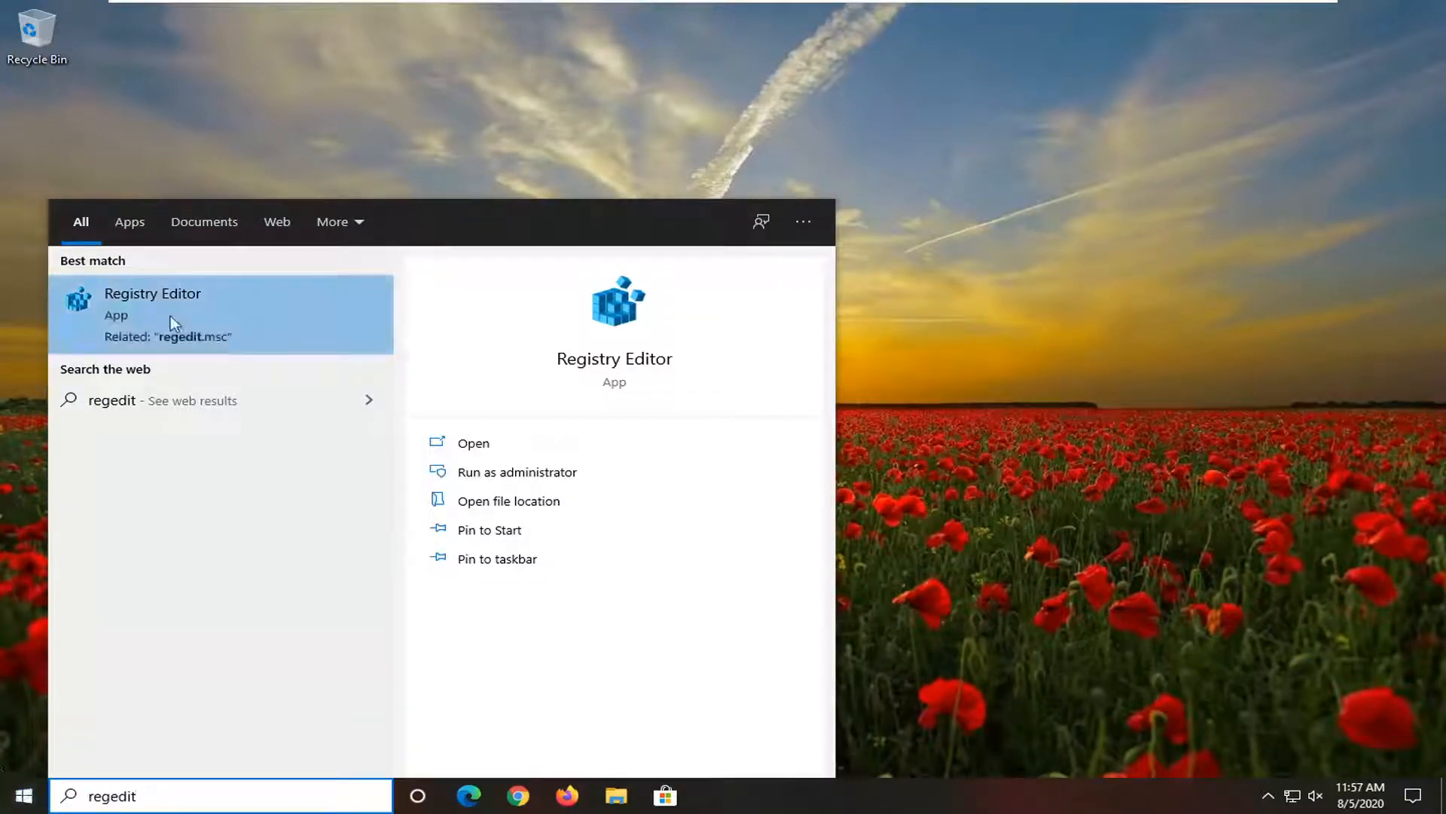
pyautogui.rightClick(175, 313)
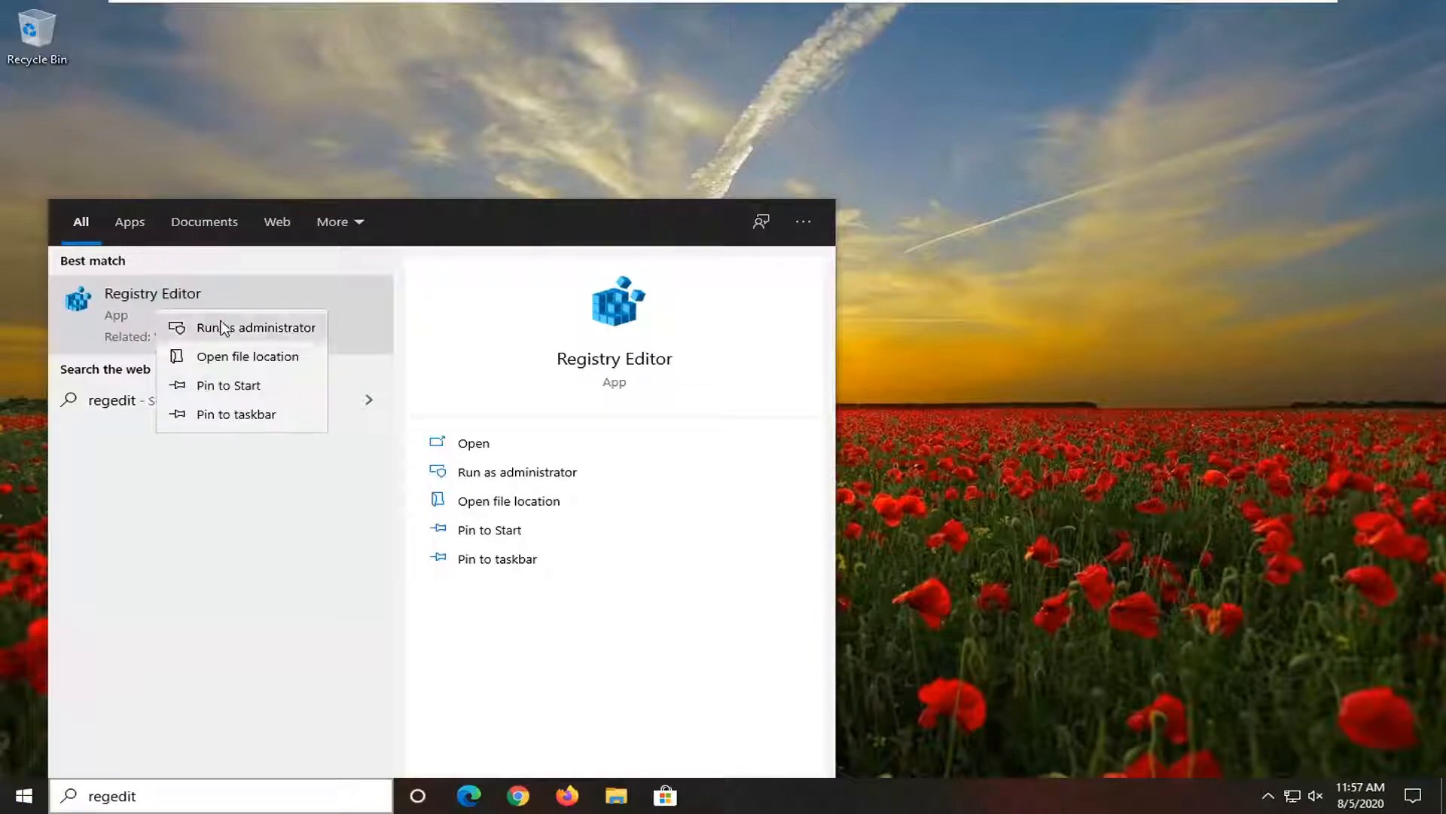
pyautogui.click(261, 327)
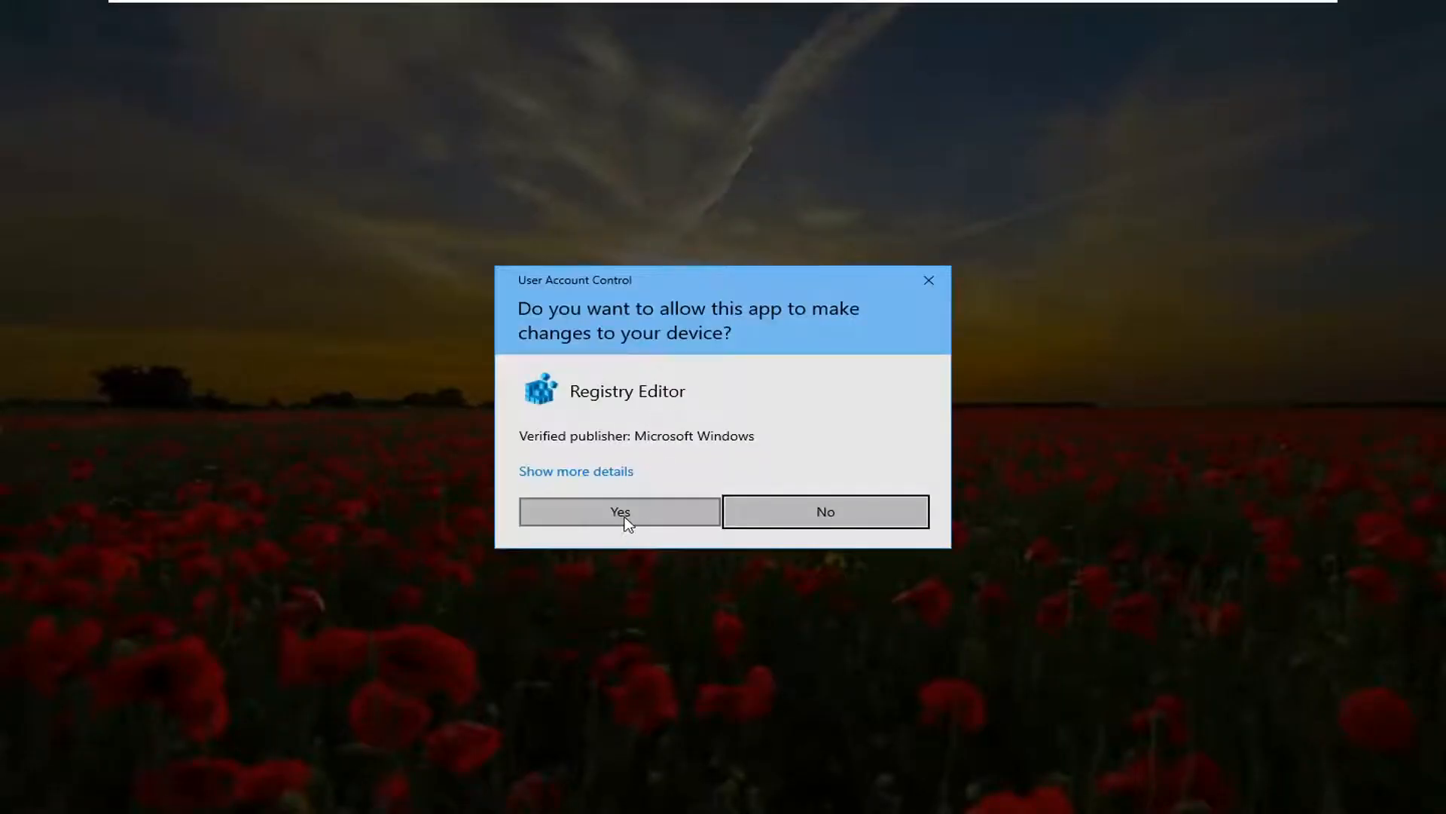
# - Approve the UAC prompt, then cancel the File > Export and File > Import dialogs without changes
pyautogui.click(619, 510)
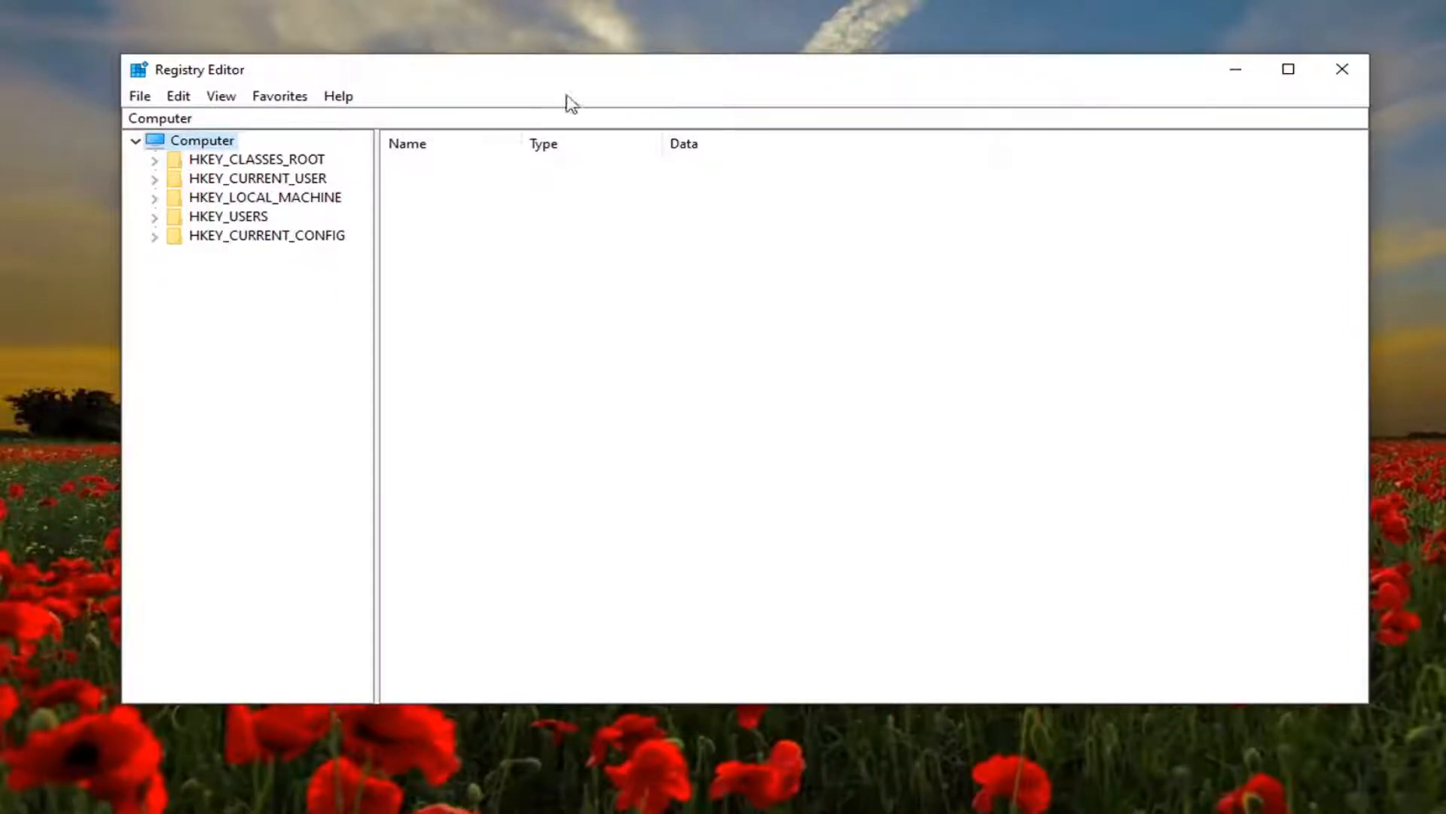
pyautogui.click(138, 95)
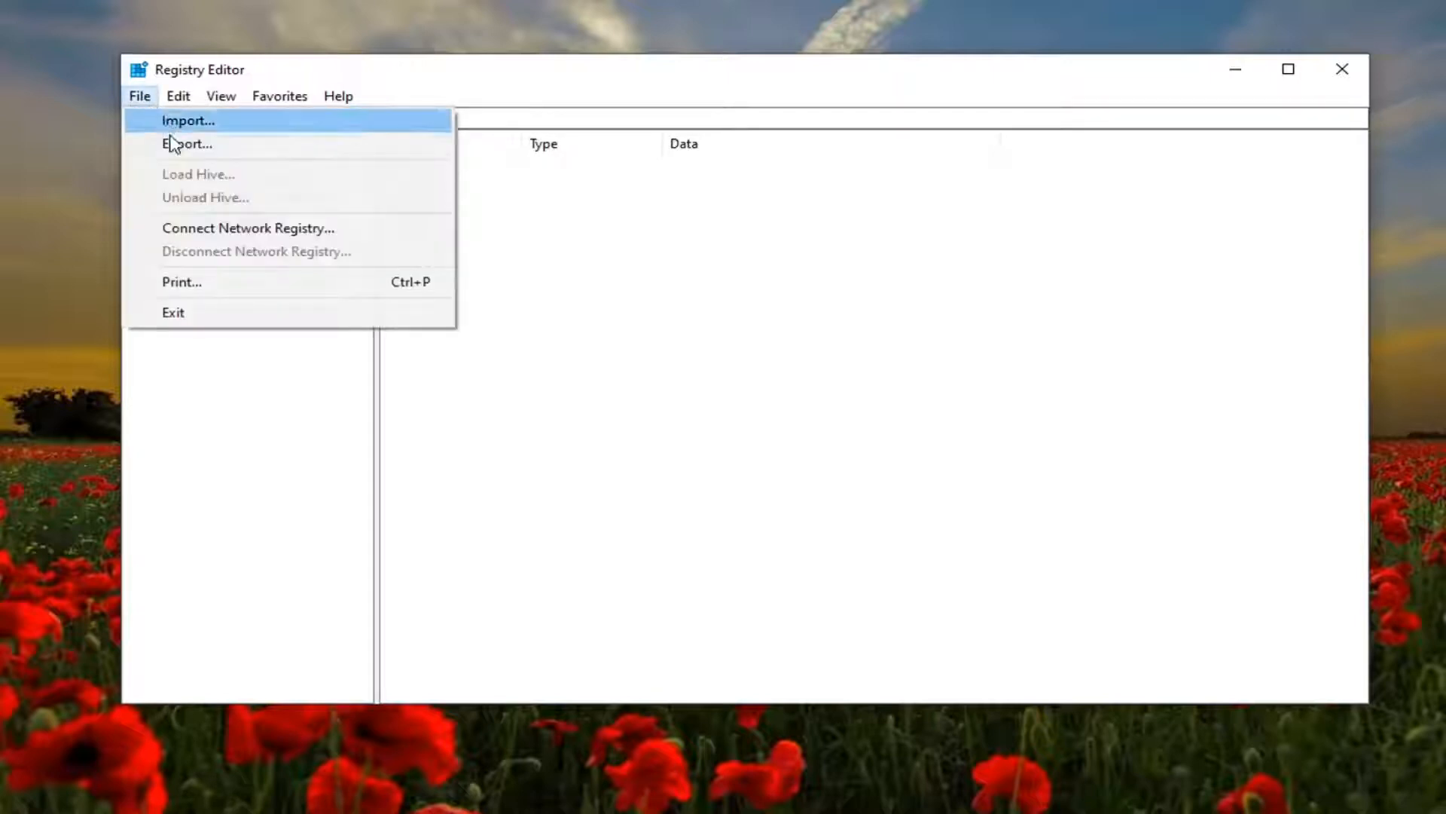
pyautogui.click(187, 143)
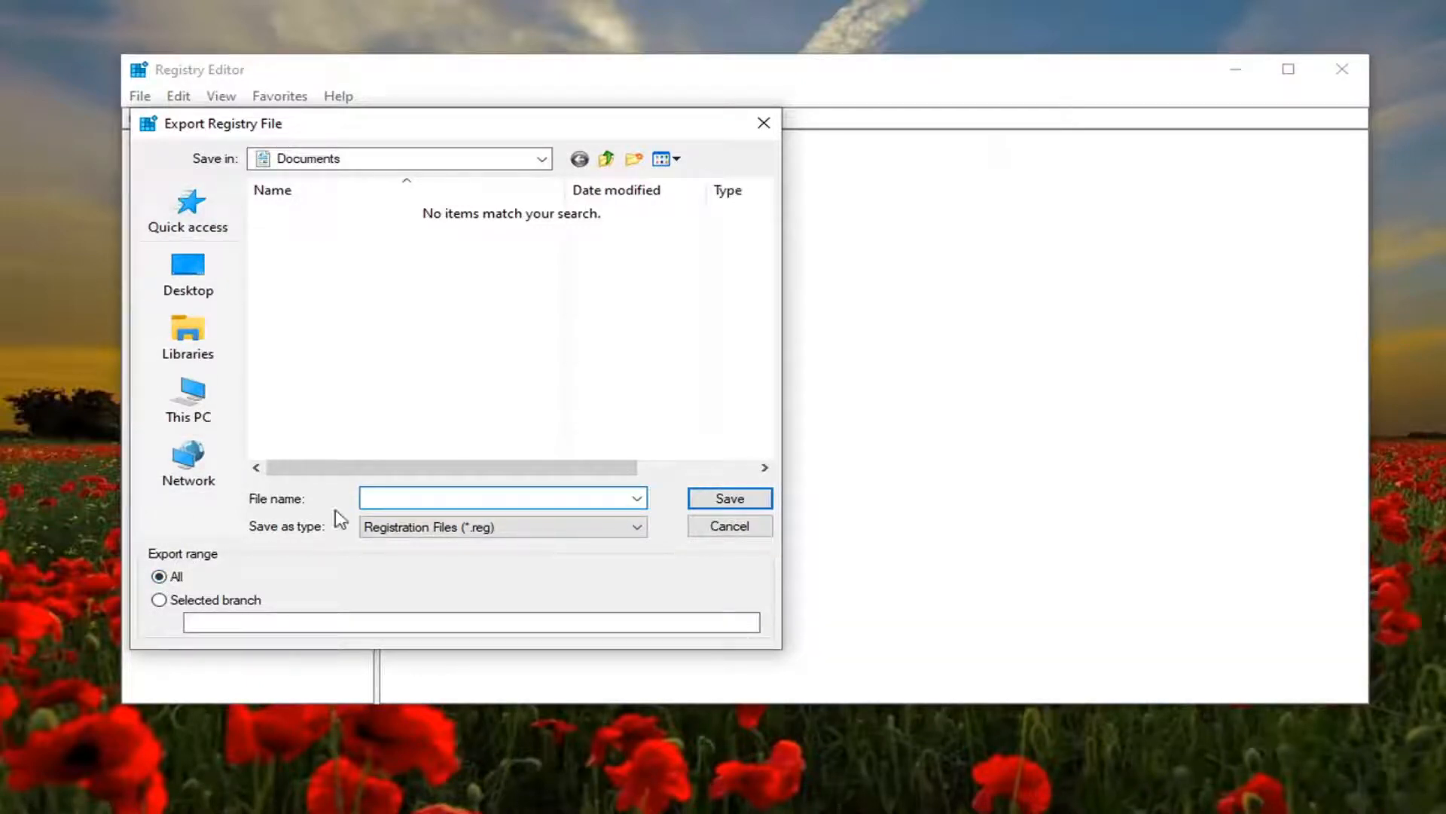
pyautogui.click(727, 525)
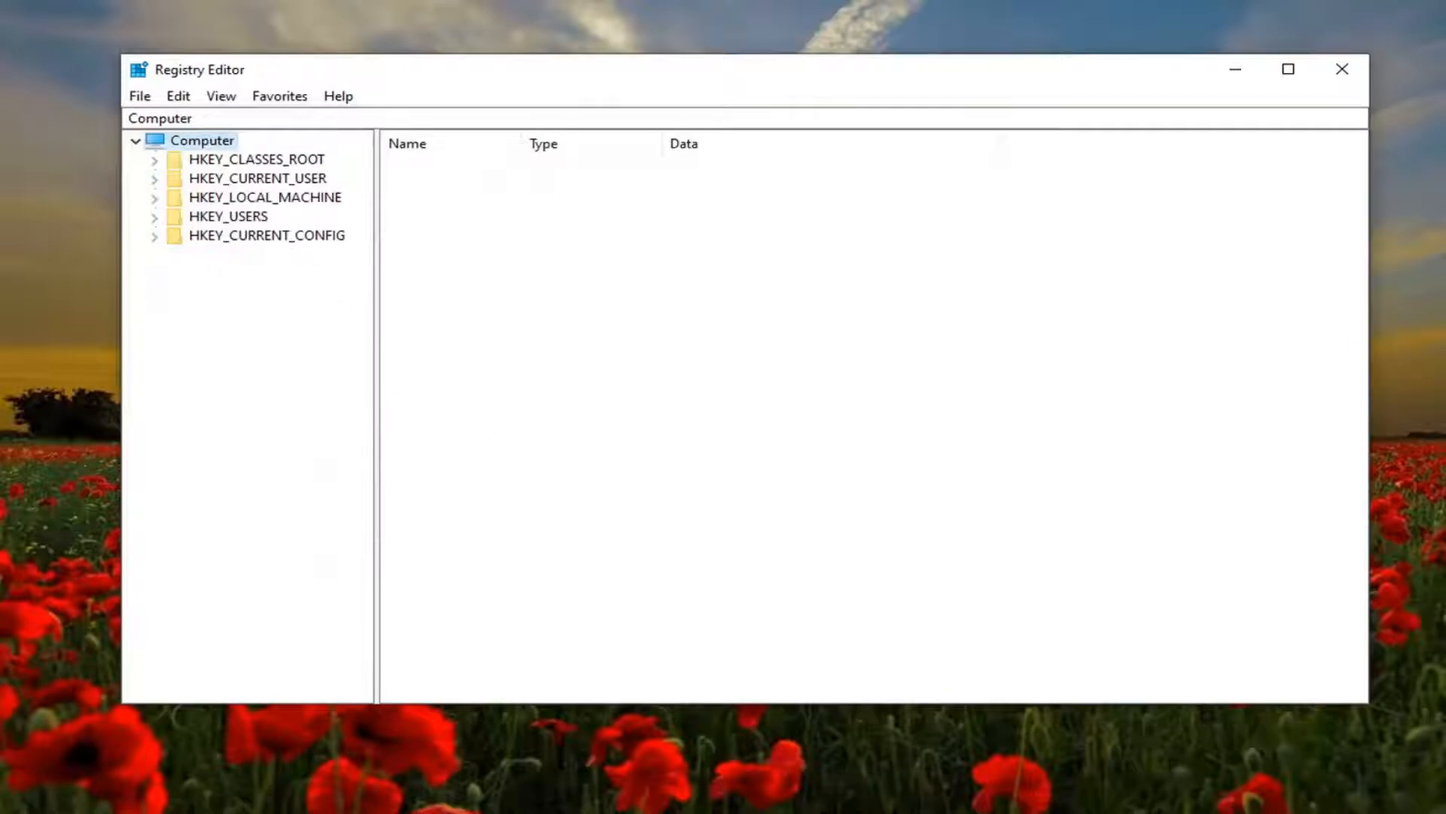
pyautogui.click(138, 96)
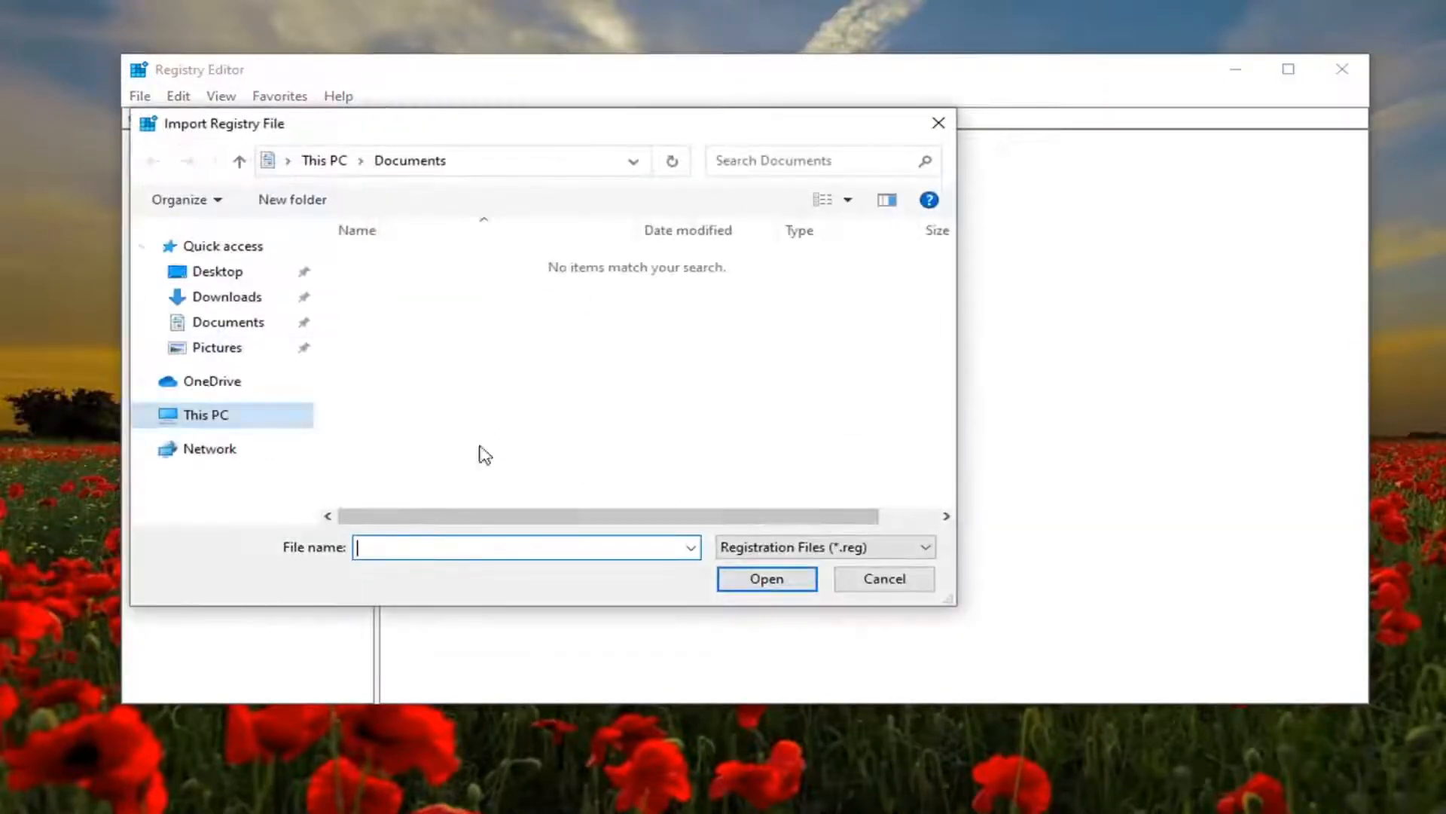
pyautogui.moveTo(874, 586)
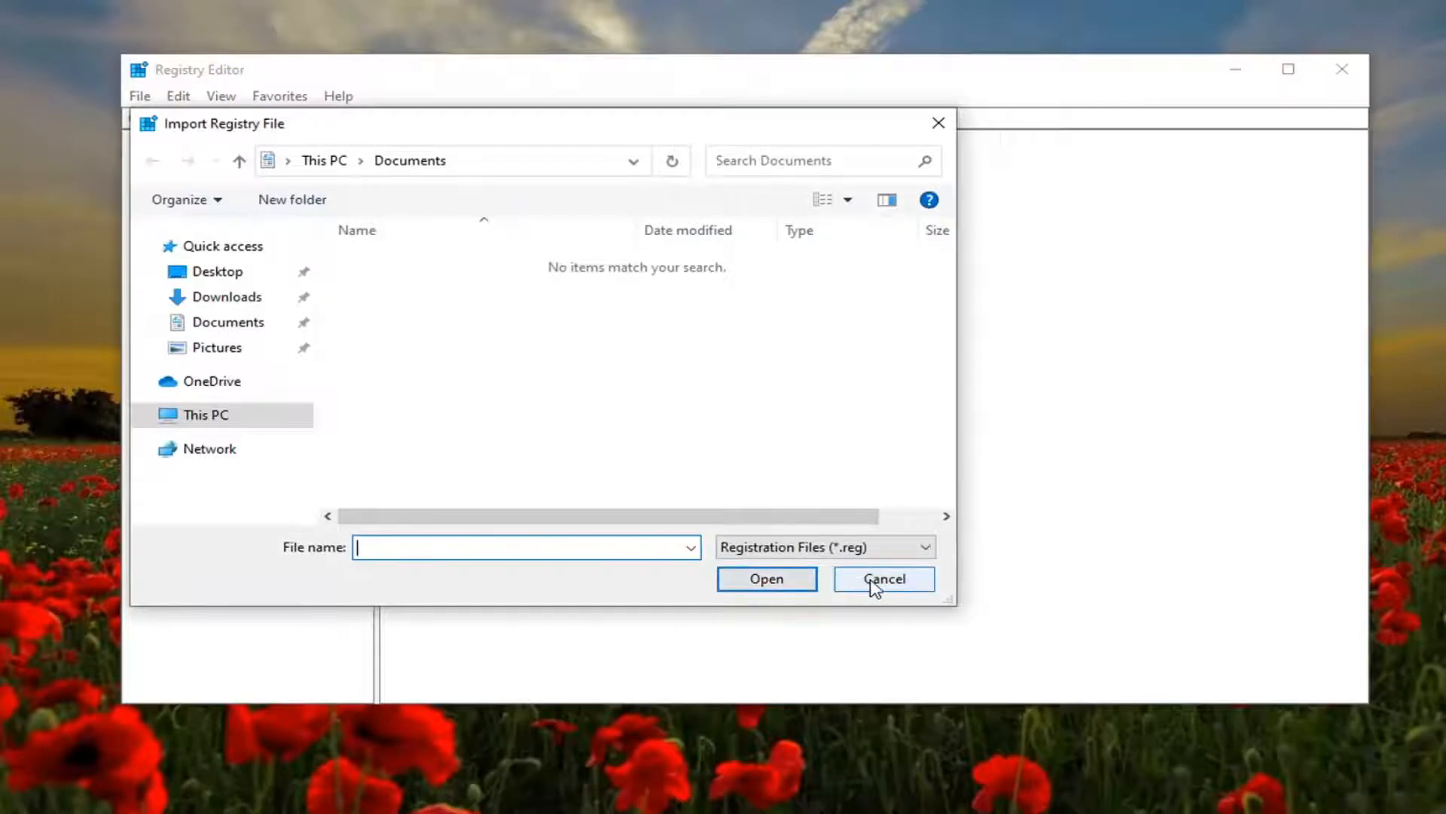
pyautogui.click(883, 578)
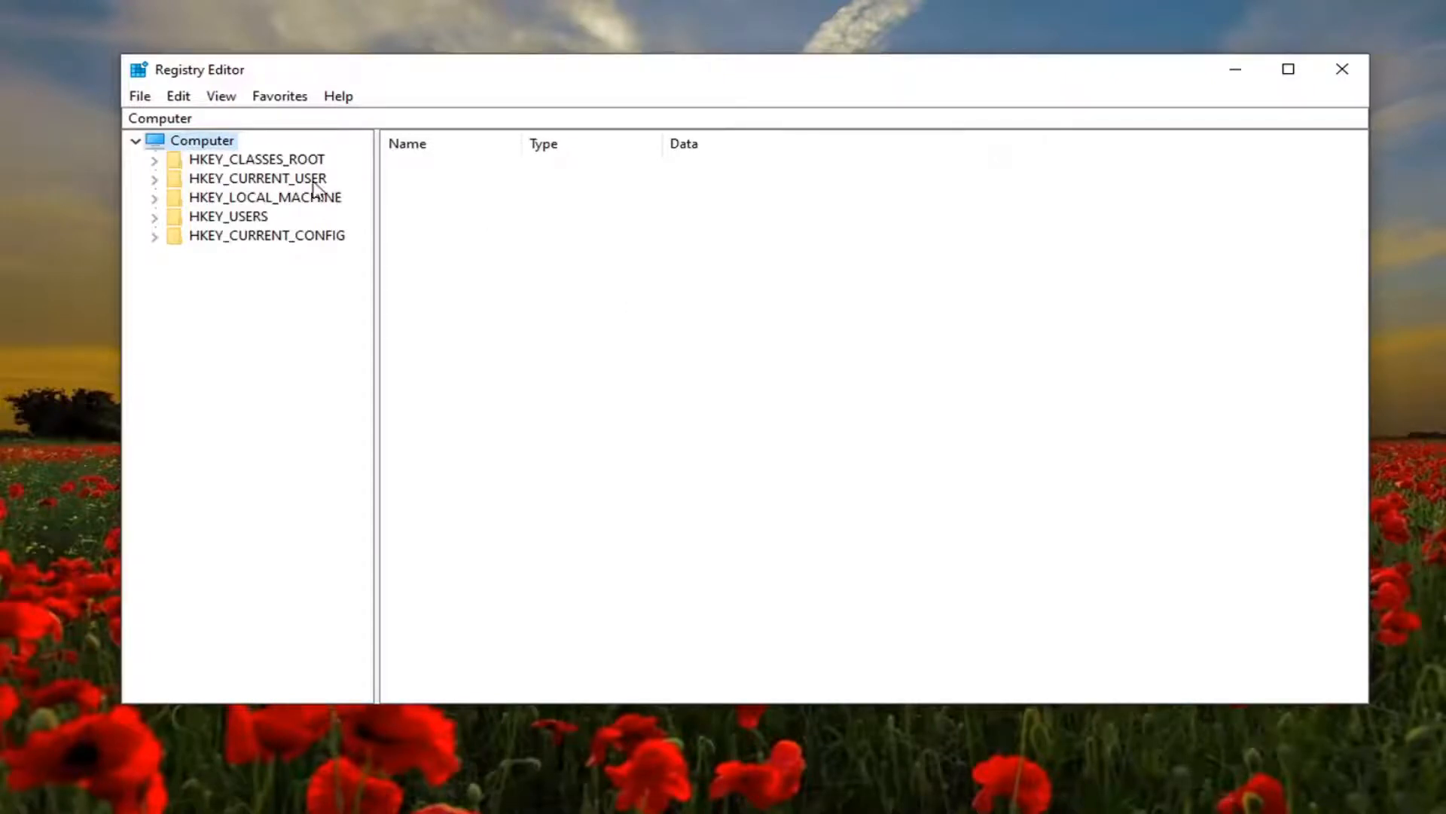
# - Set GameDVR_Enabled under HKEY_CURRENT_USER\SYSTEM\GameConfigStore to 0 and collapse the tree
pyautogui.doubleClick(258, 178)
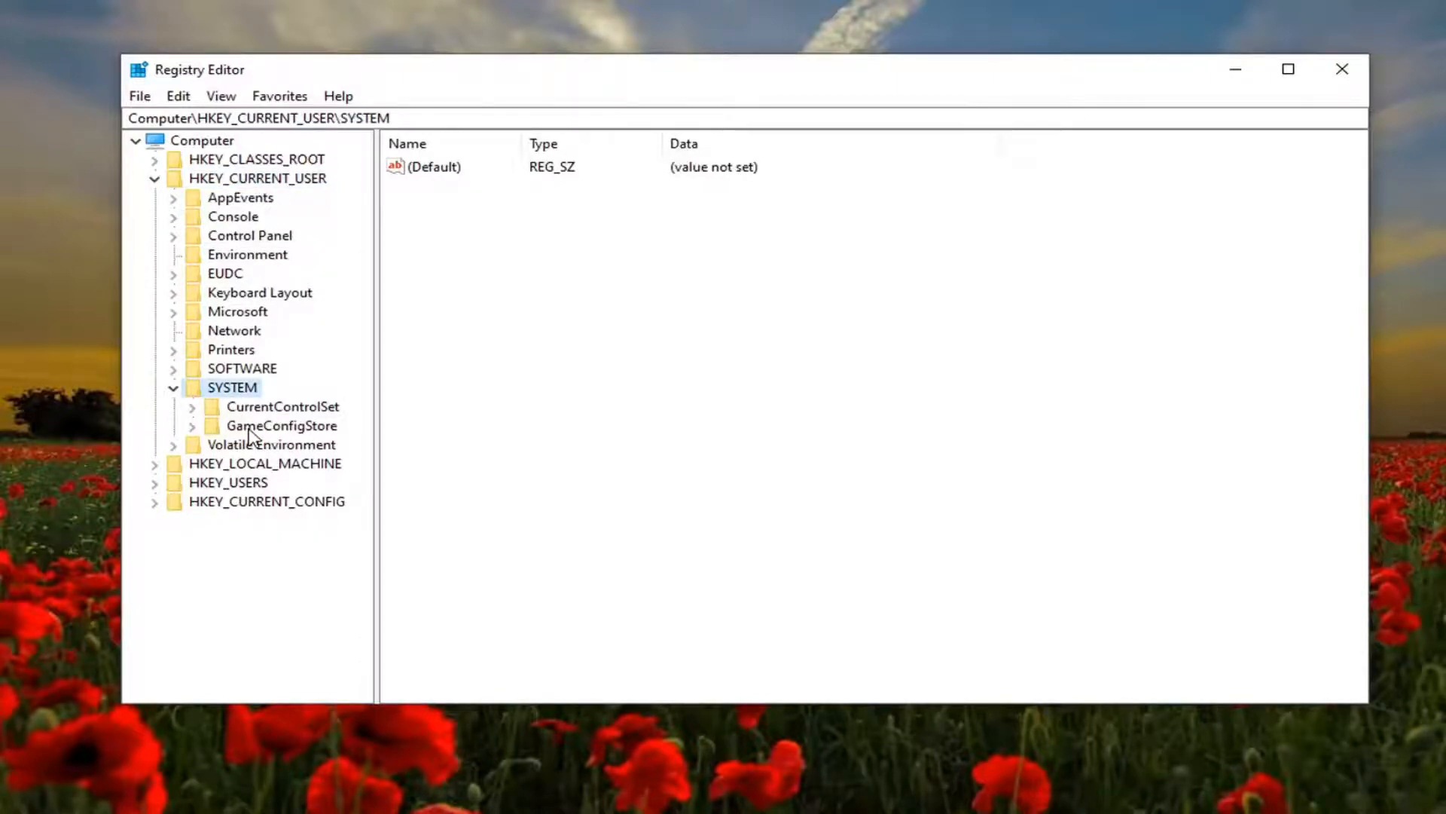
pyautogui.click(281, 425)
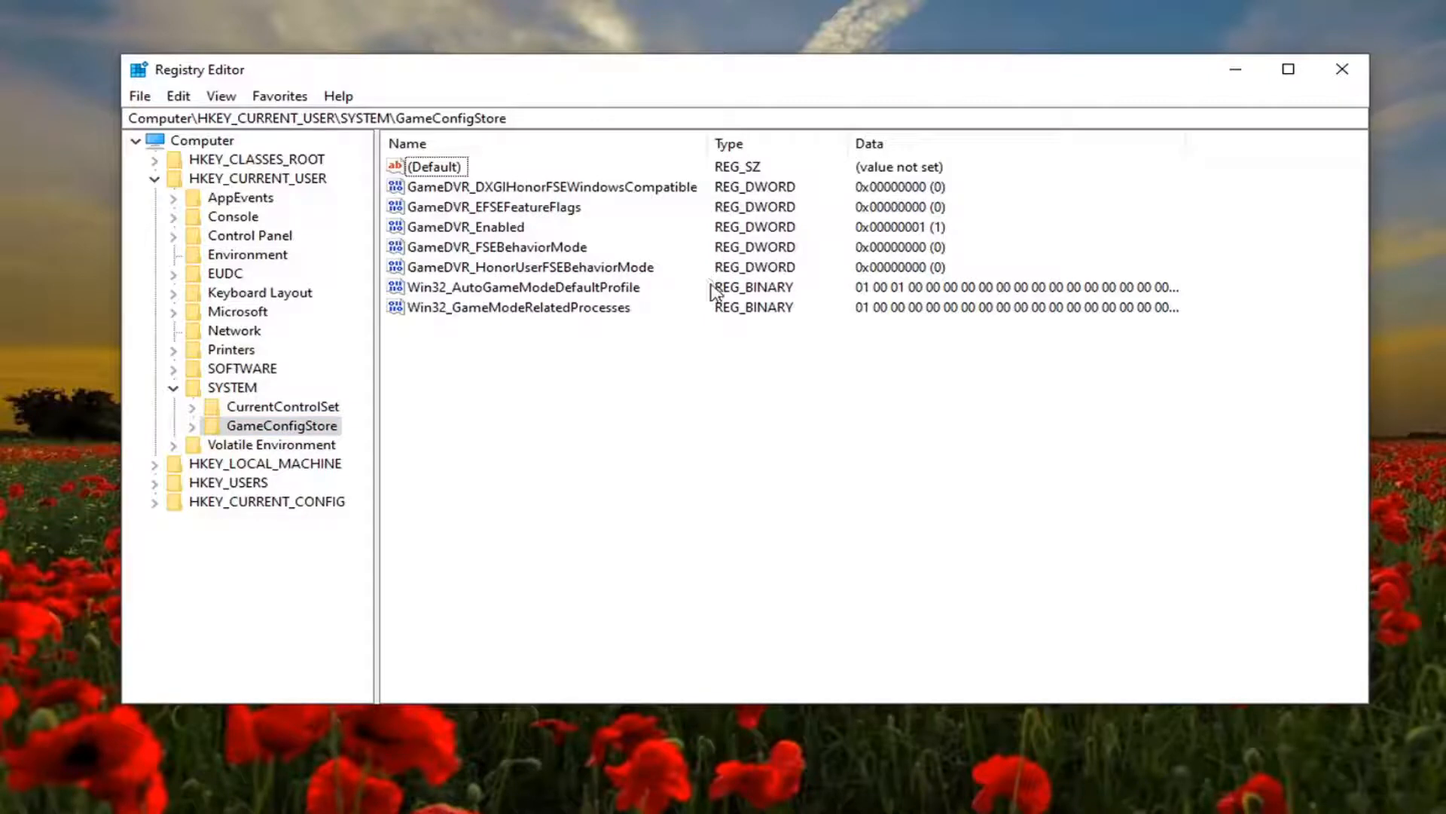
pyautogui.click(465, 228)
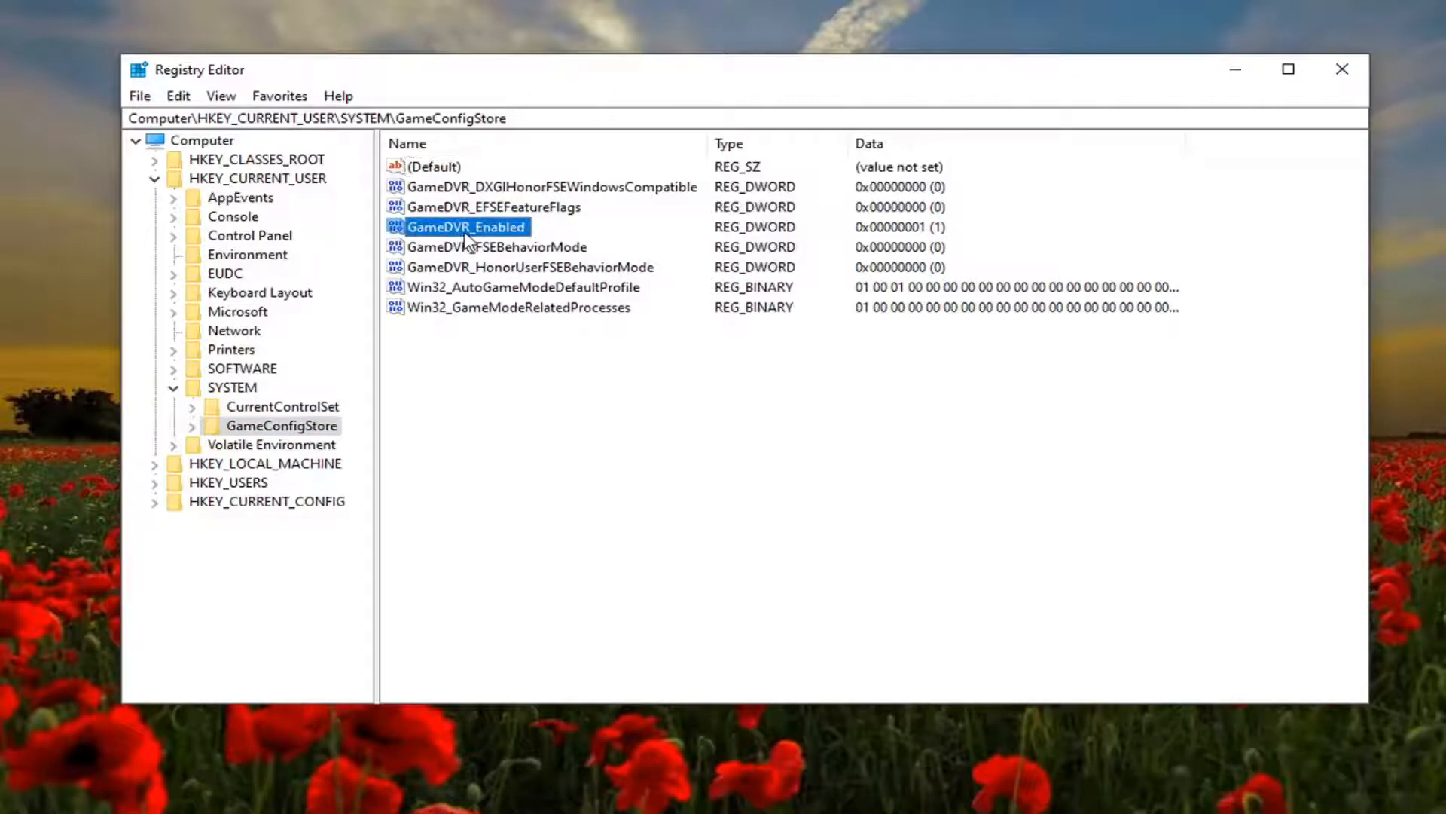
pyautogui.doubleClick(466, 226)
pyautogui.write('0')
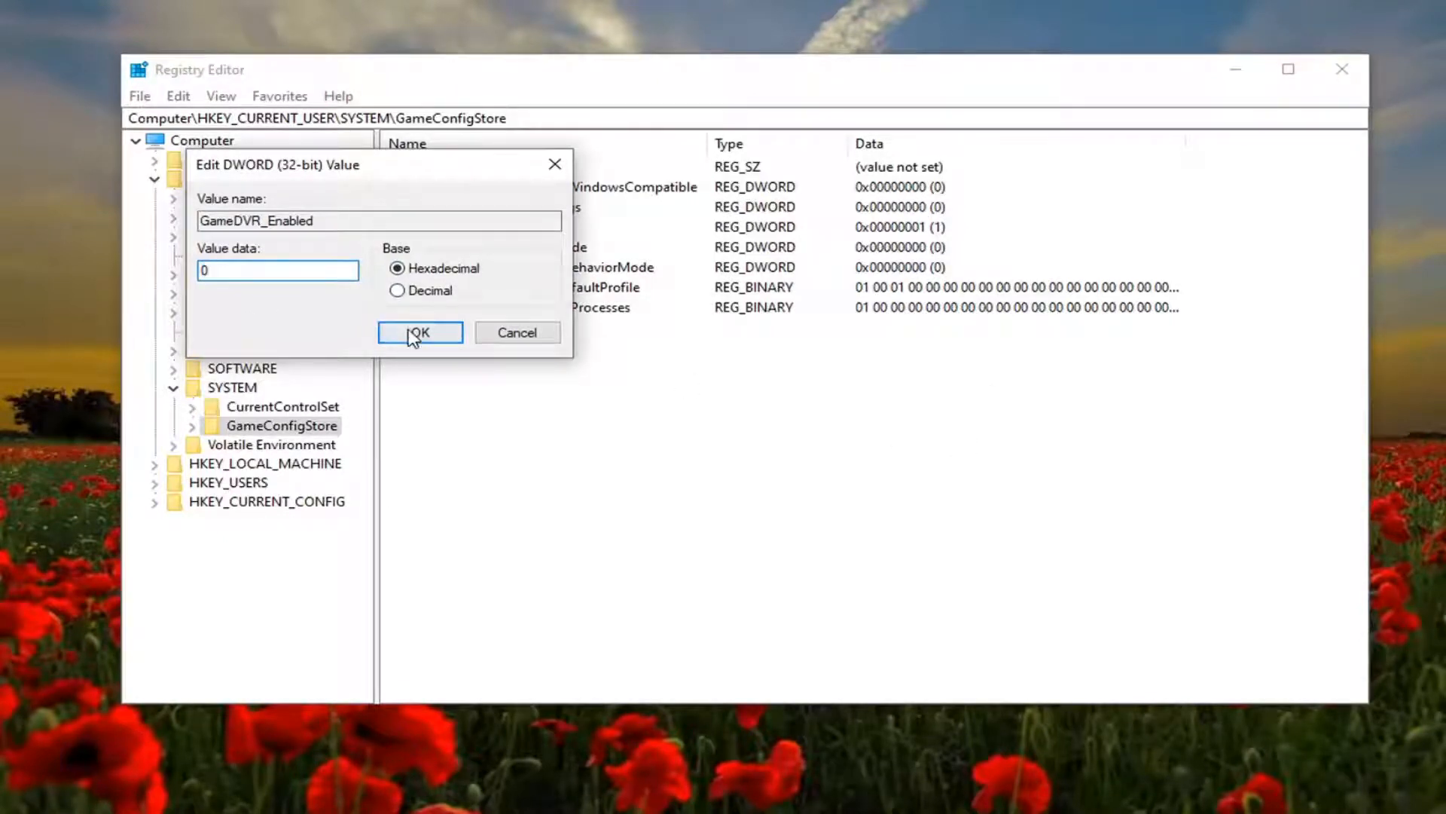
pyautogui.click(419, 333)
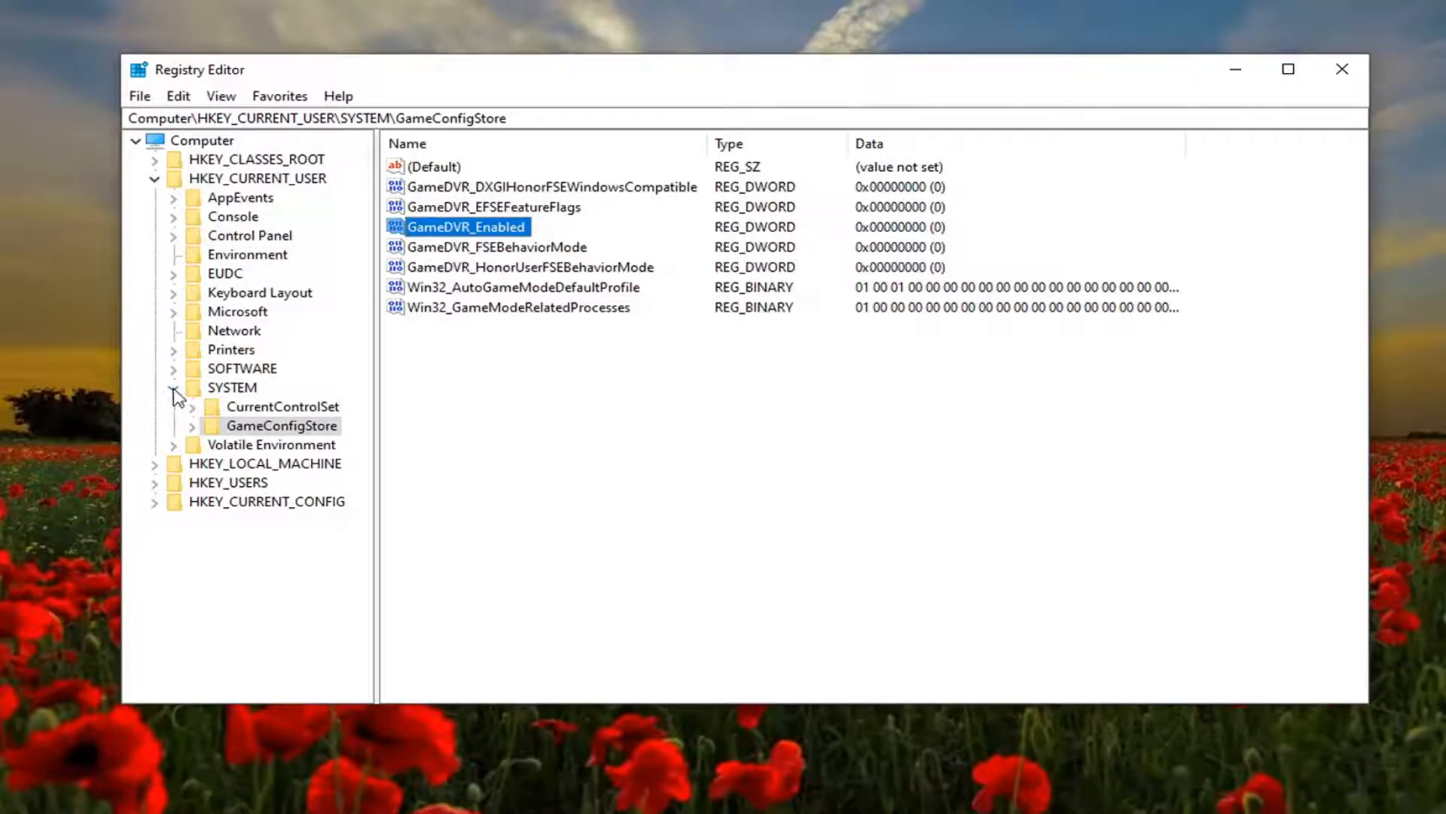
pyautogui.click(155, 178)
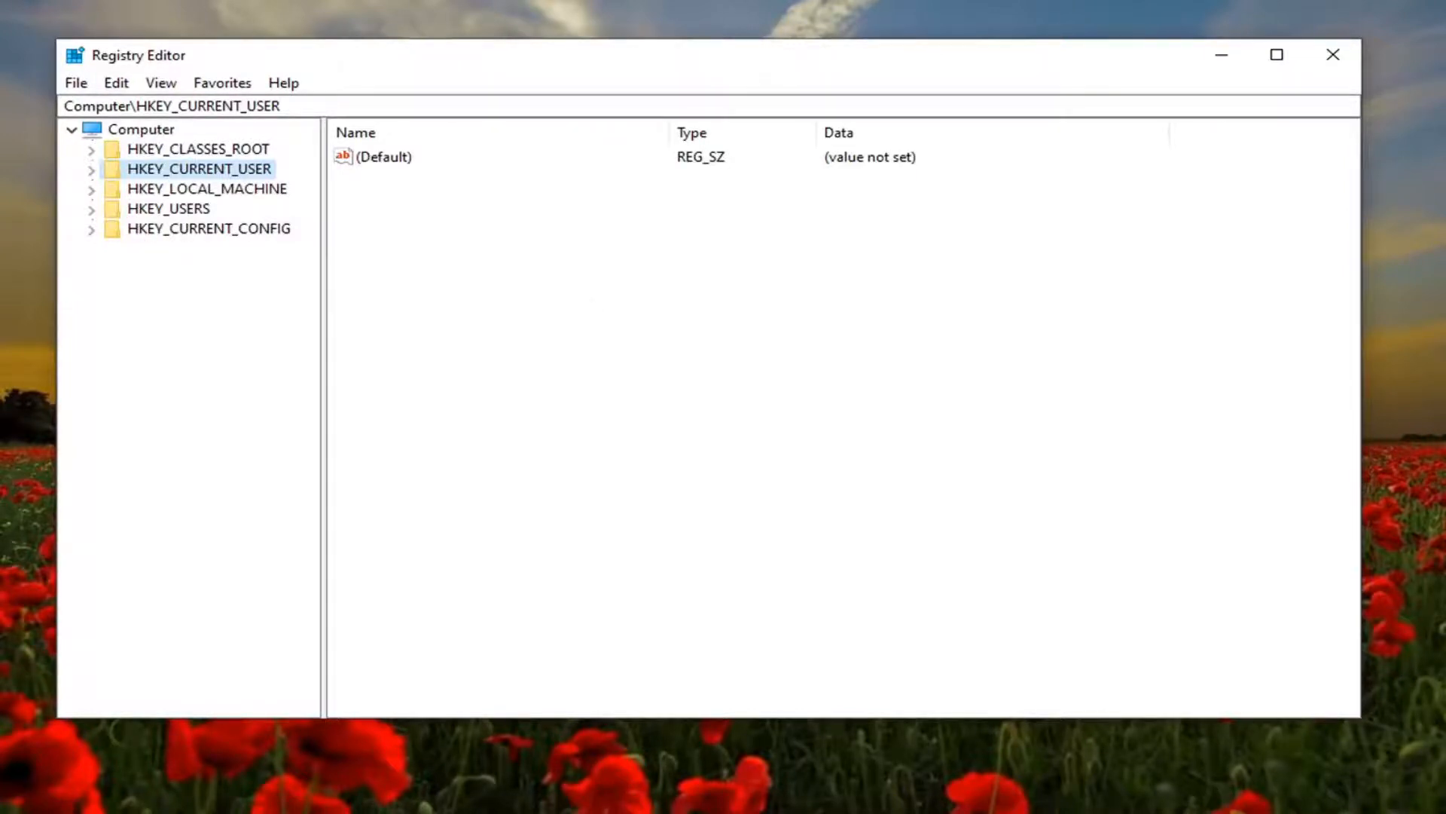
# - Expand HKEY_LOCAL_MACHINE\SOFTWARE\Microsoft down to the PolicyManager key
pyautogui.click(206, 188)
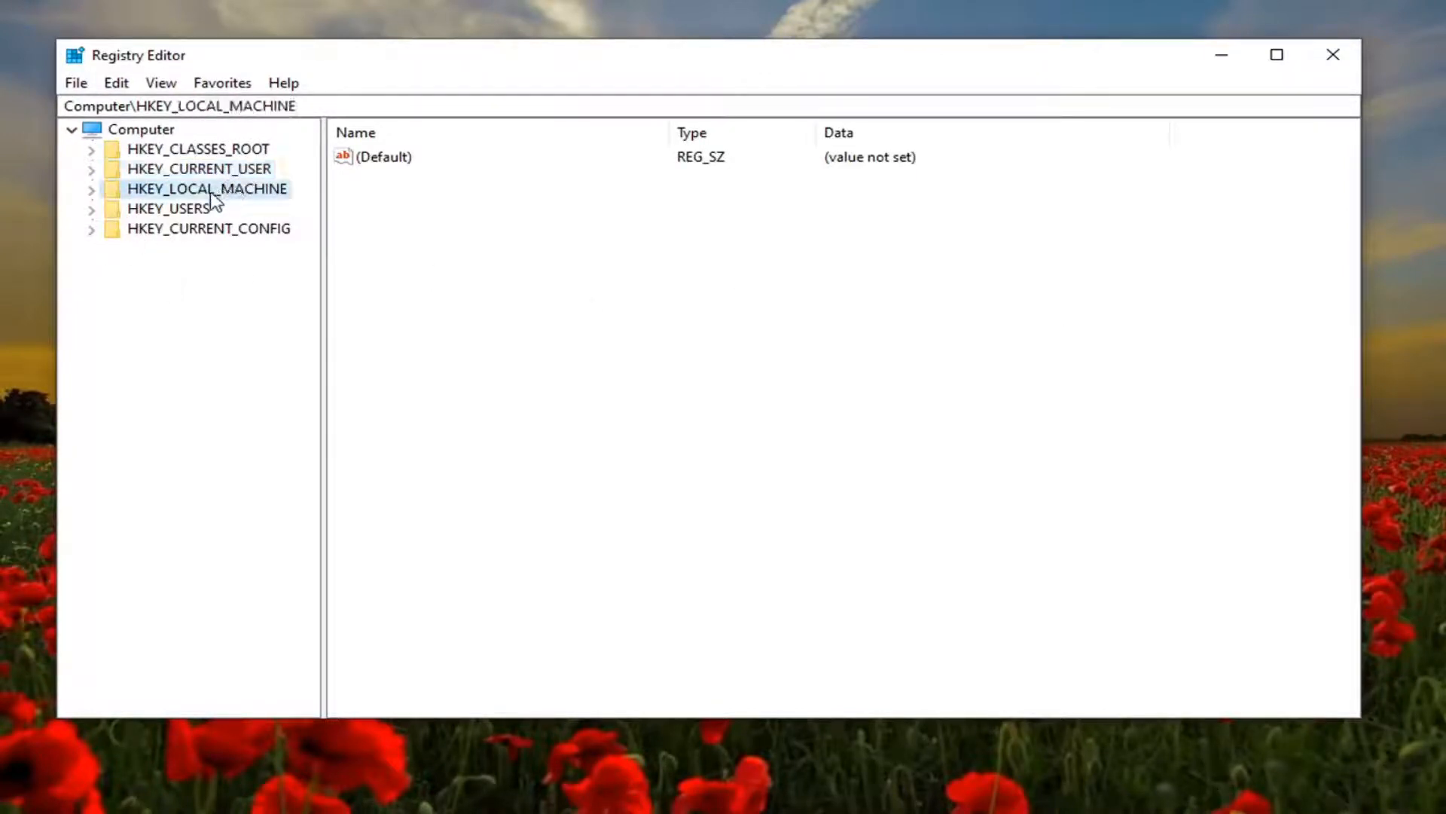
pyautogui.click(90, 188)
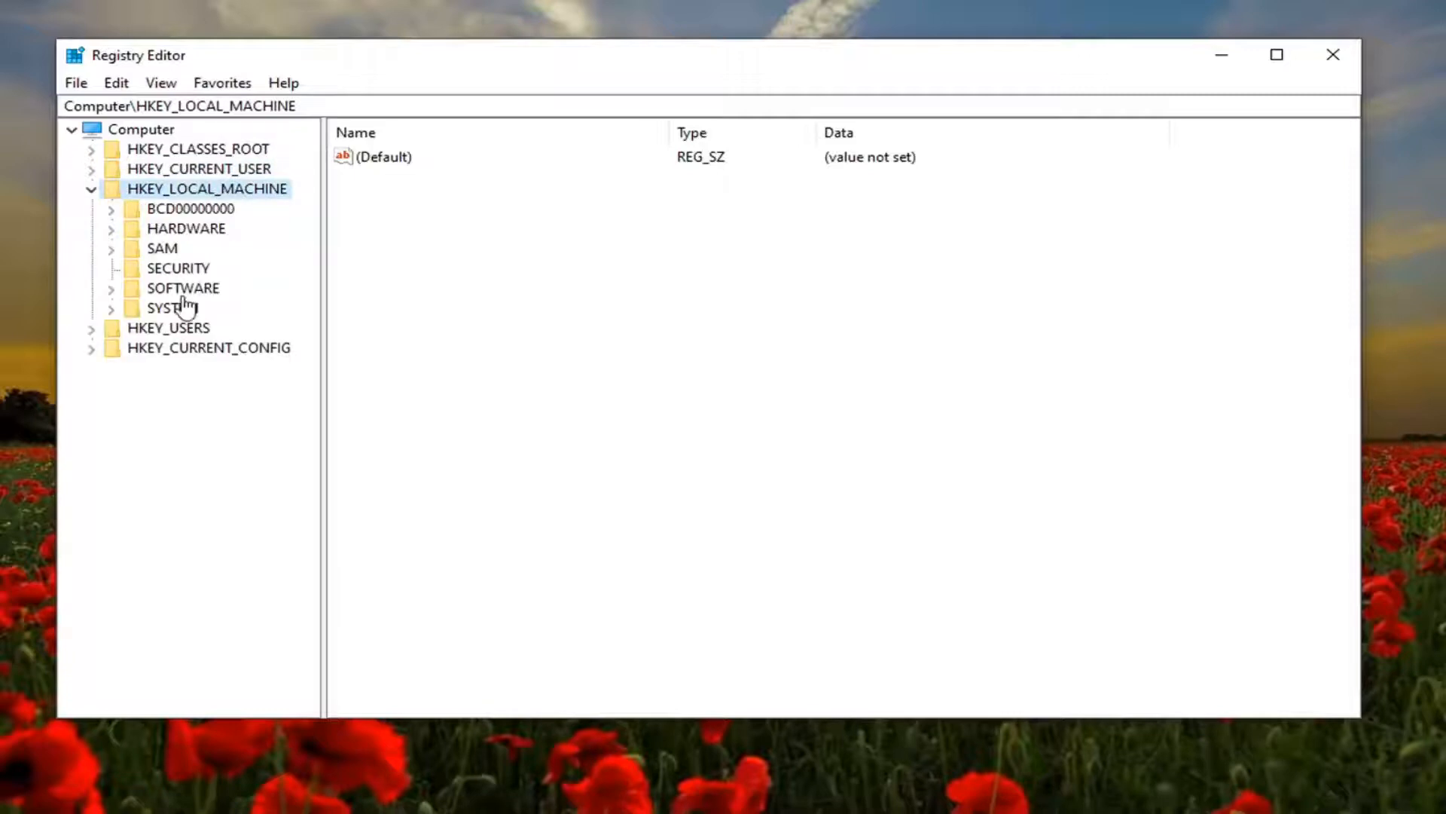
pyautogui.click(183, 288)
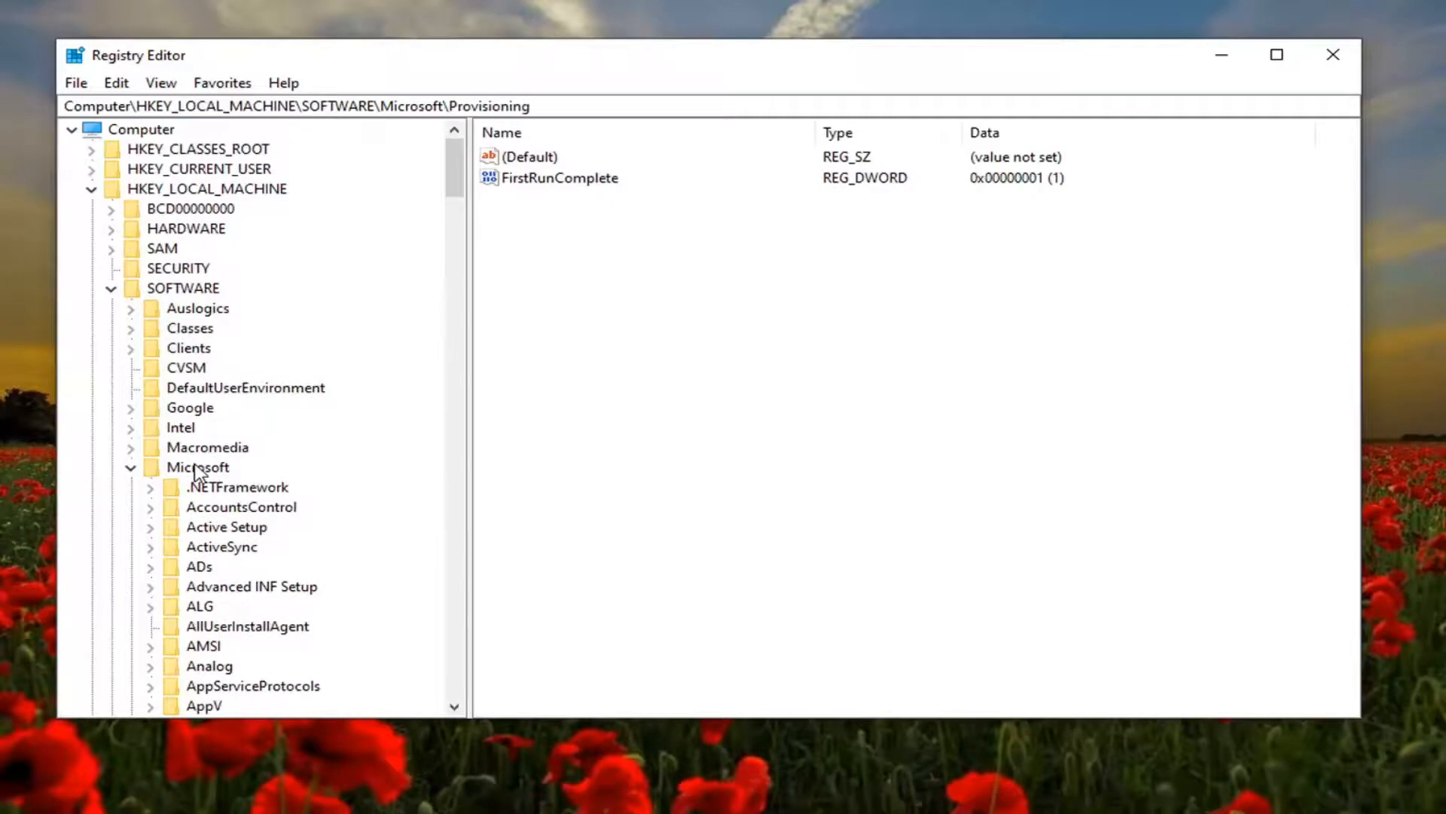
pyautogui.scroll(-3)
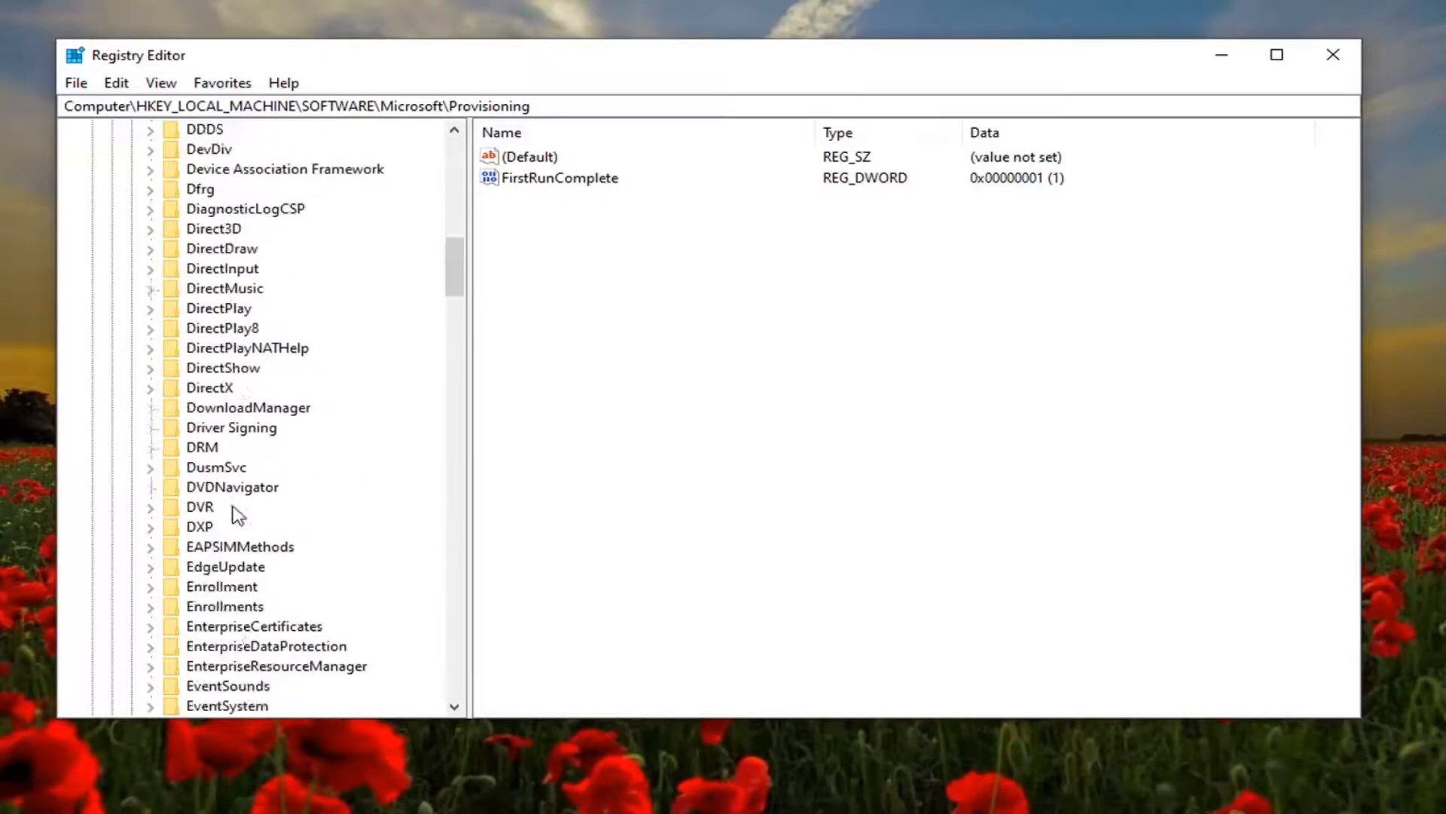
pyautogui.scroll(-3)
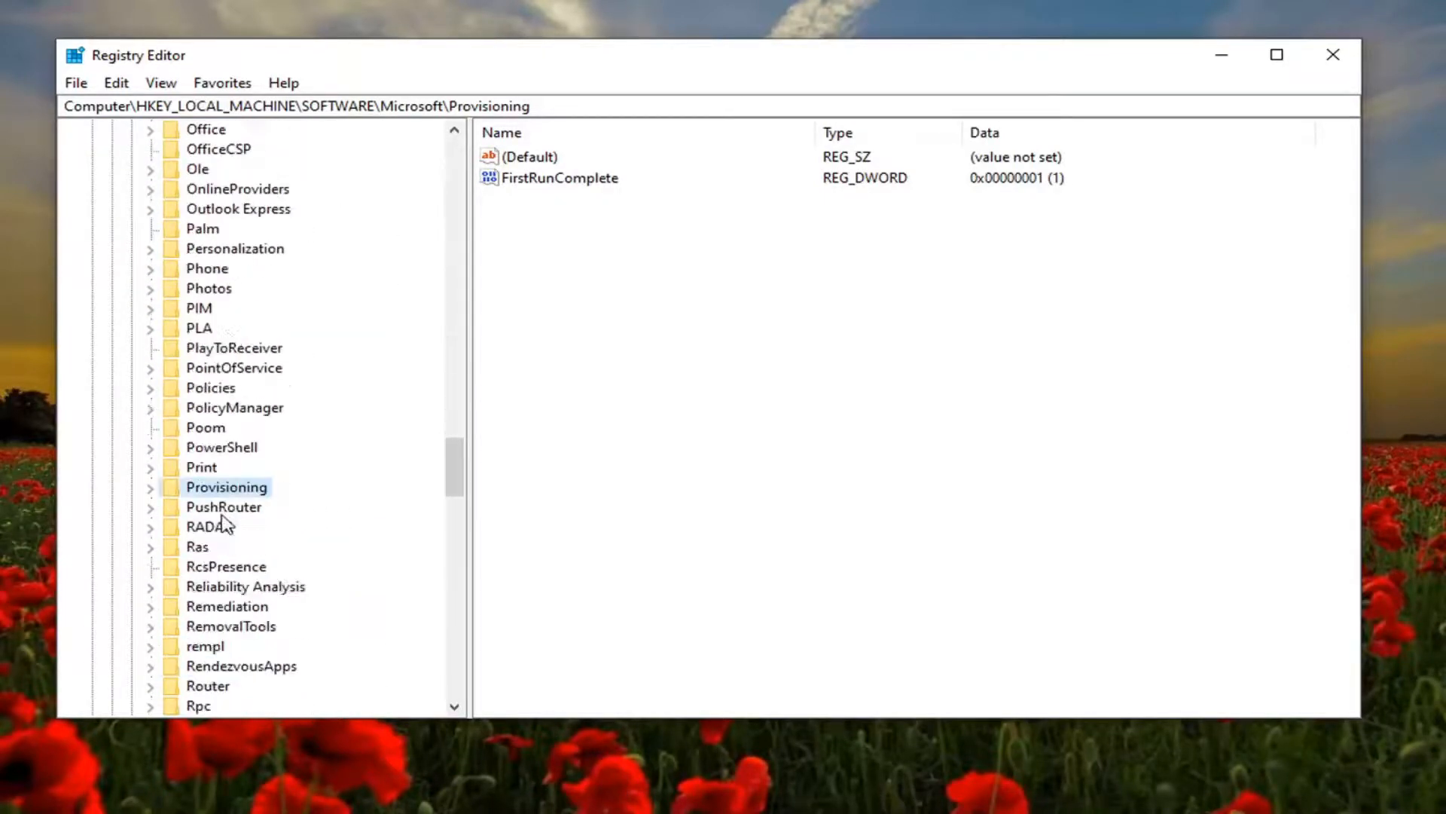
pyautogui.click(235, 406)
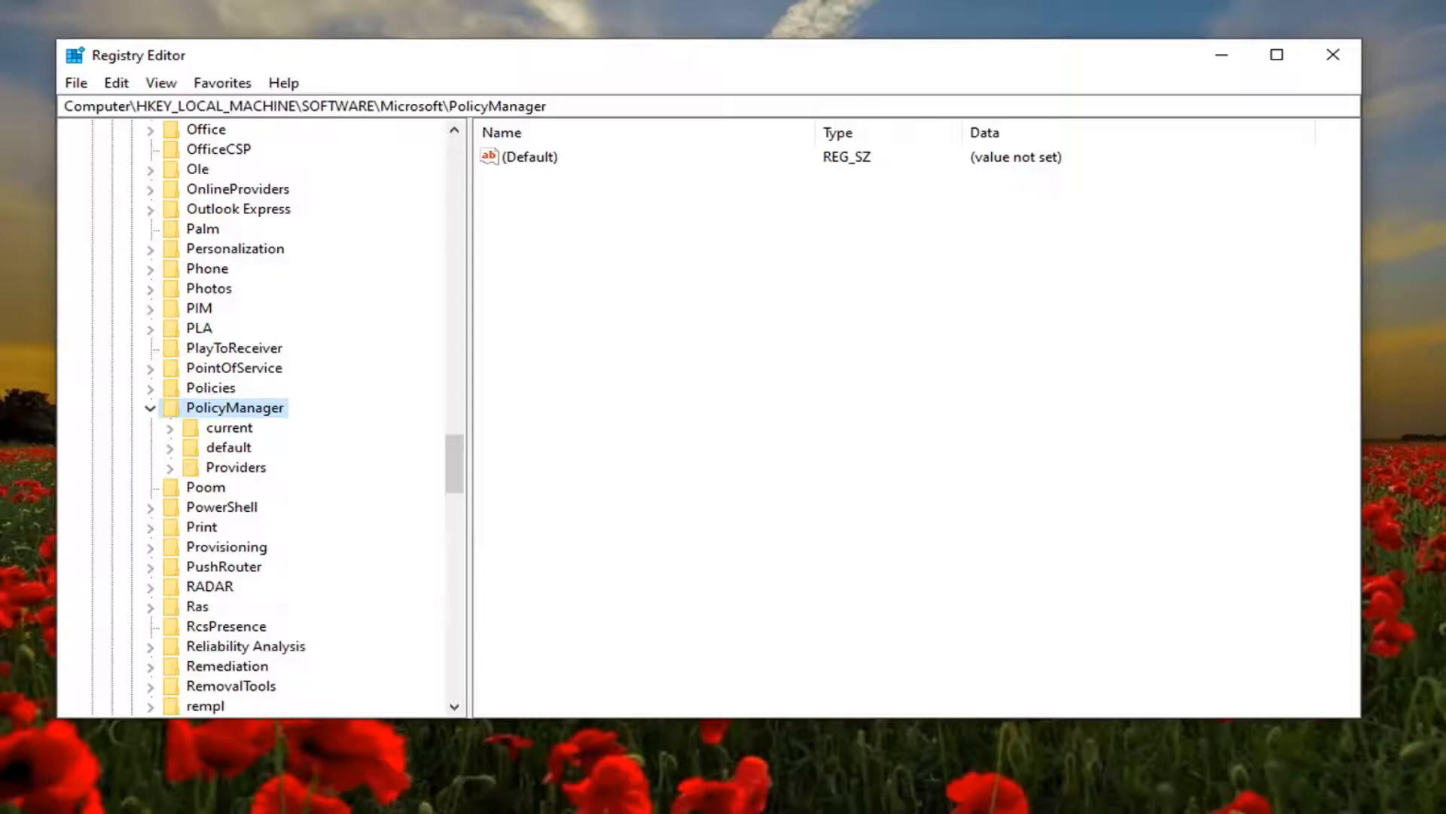
pyautogui.moveTo(235, 449)
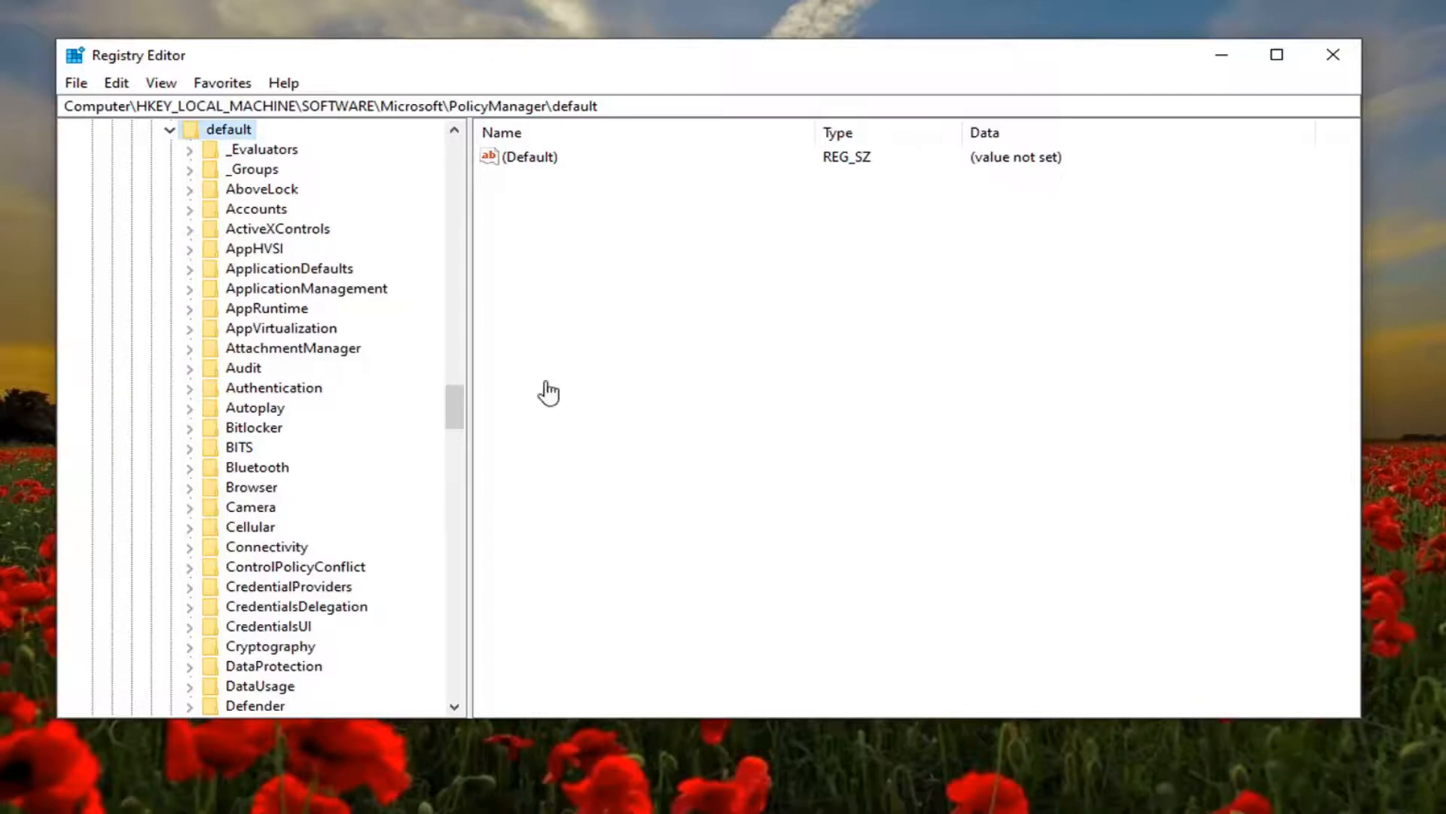
# - Set the value entry under ApplicationManagement\AllowGameDVR to 0
pyautogui.click(306, 288)
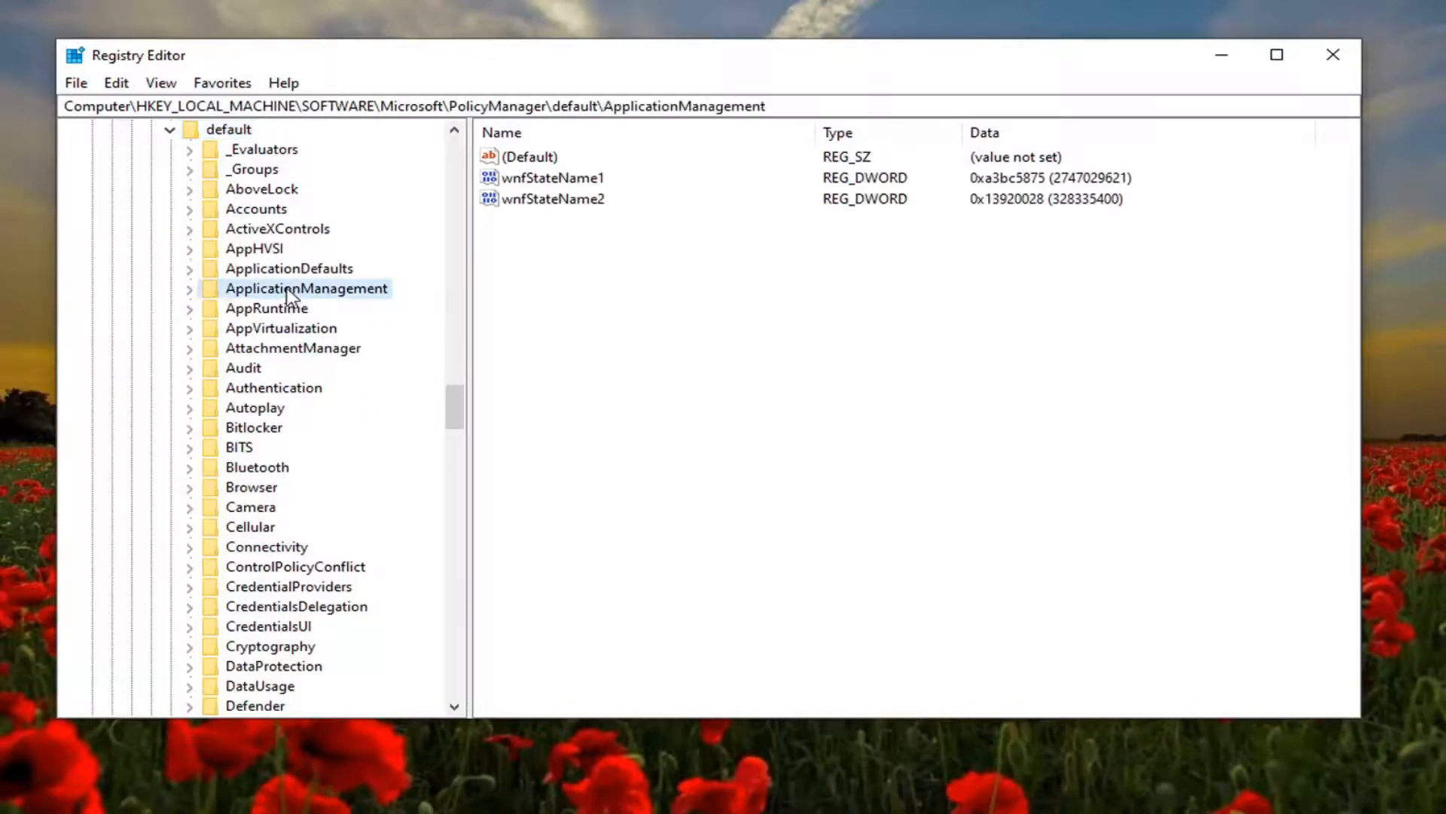
pyautogui.click(188, 288)
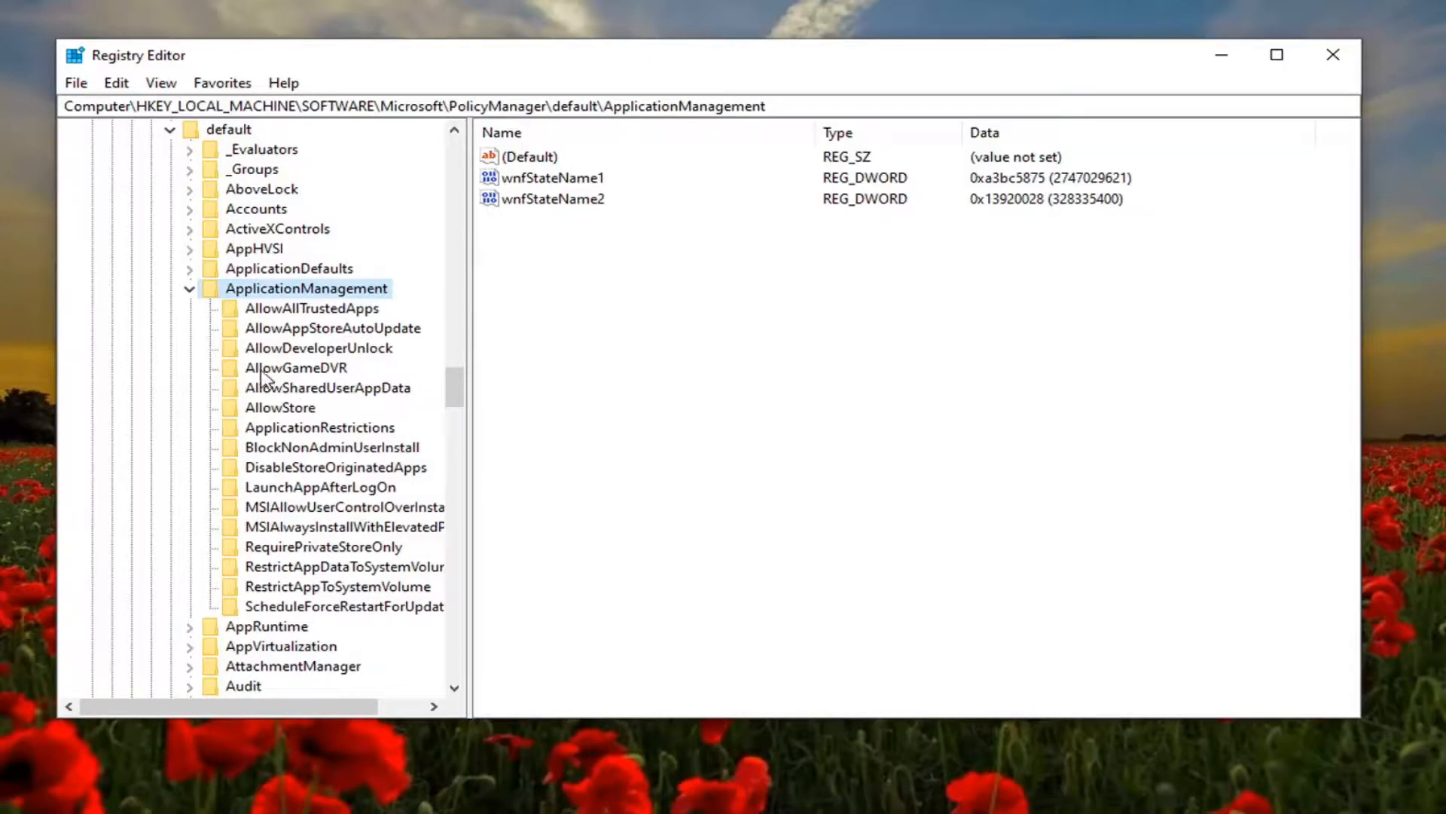
pyautogui.click(295, 367)
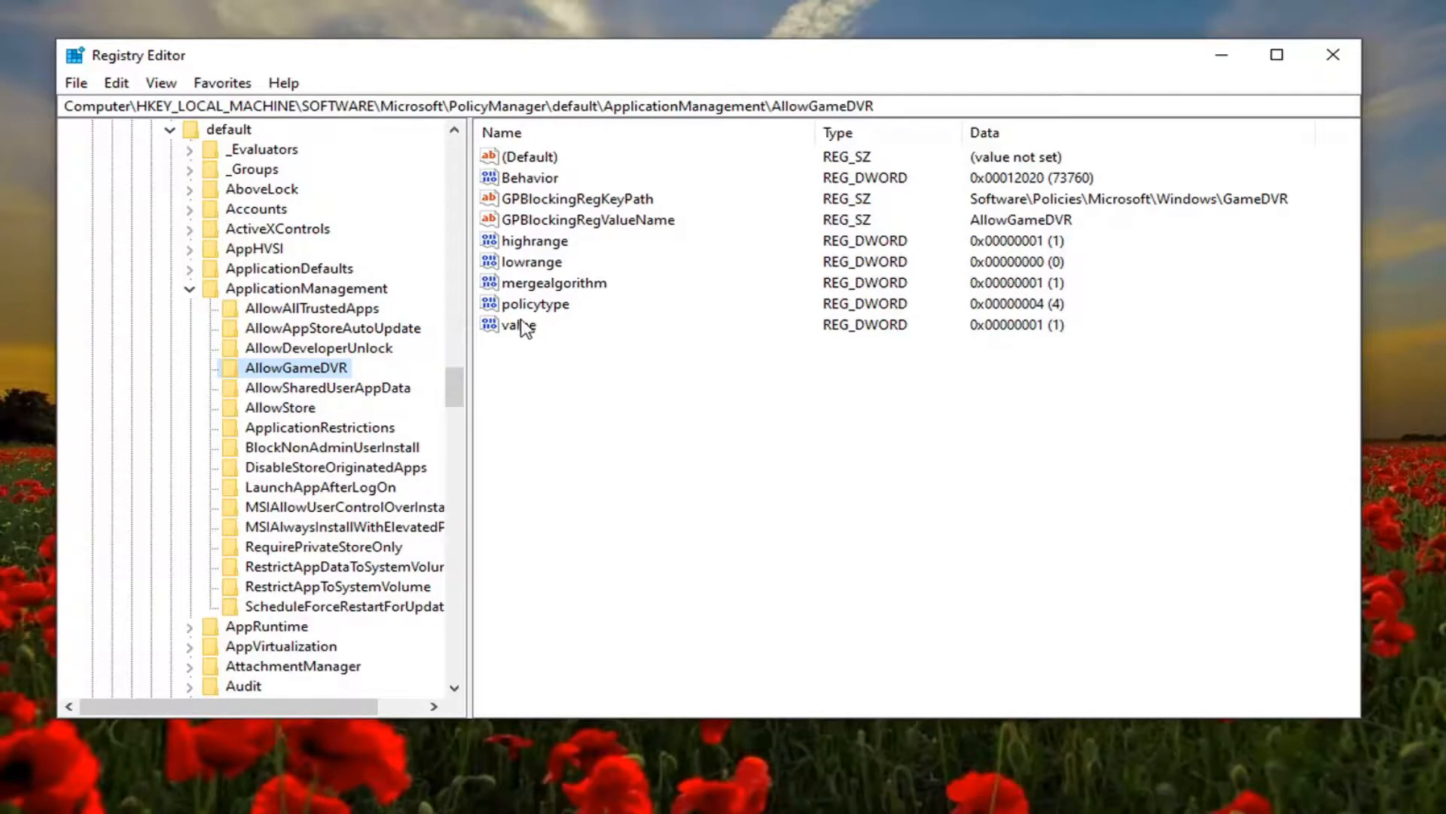
pyautogui.doubleClick(520, 325)
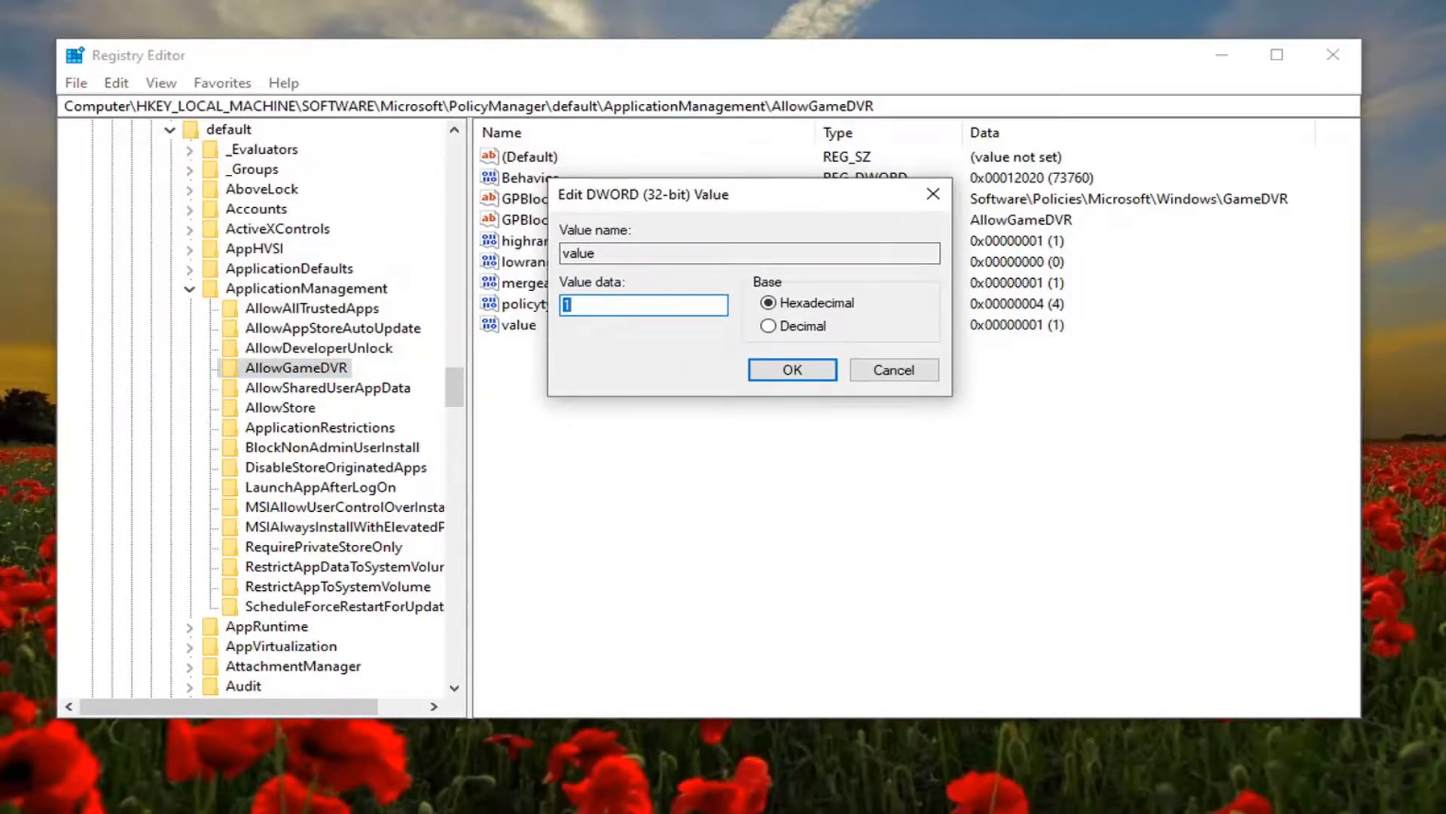
pyautogui.write('0')
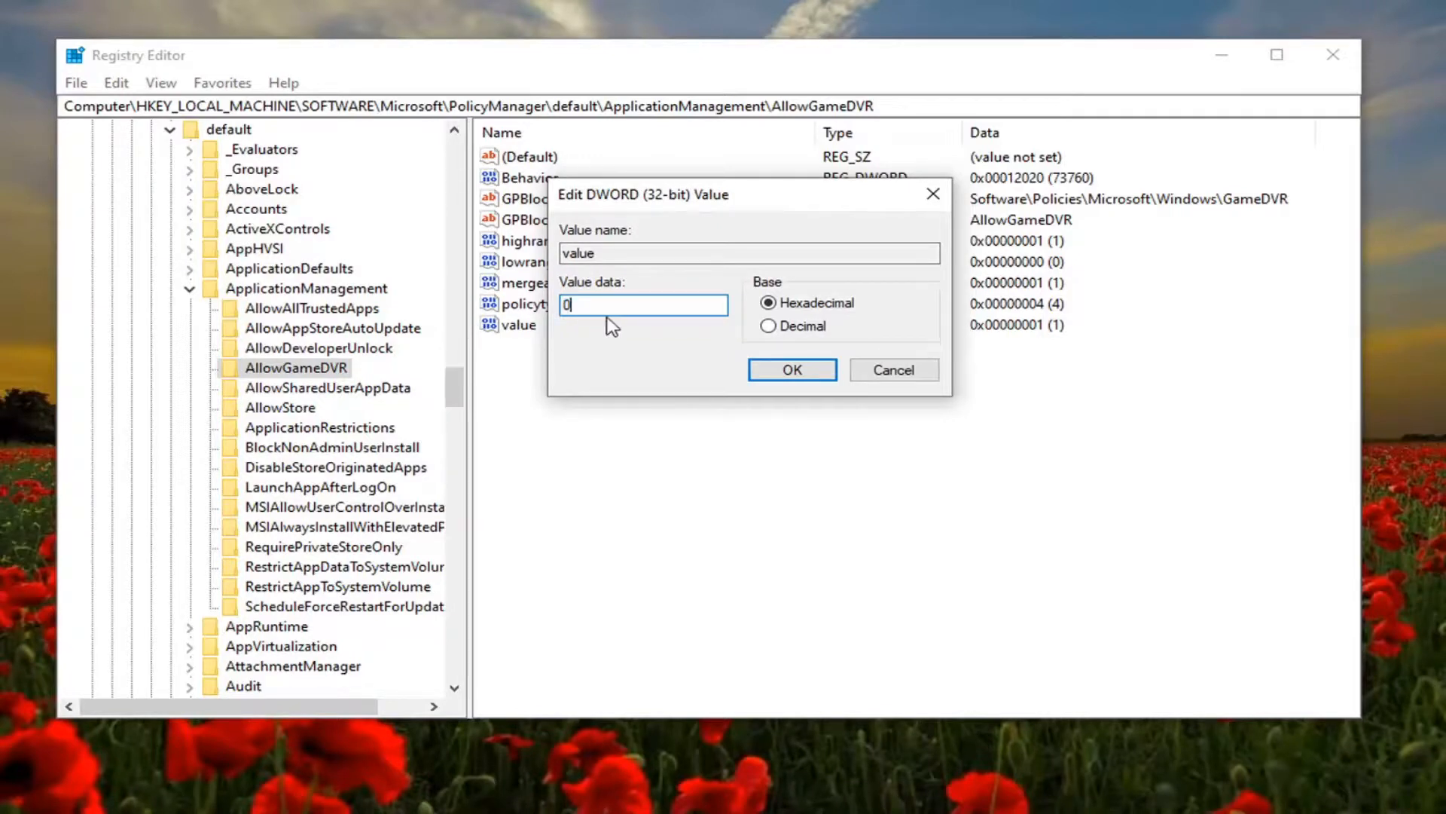
pyautogui.click(791, 369)
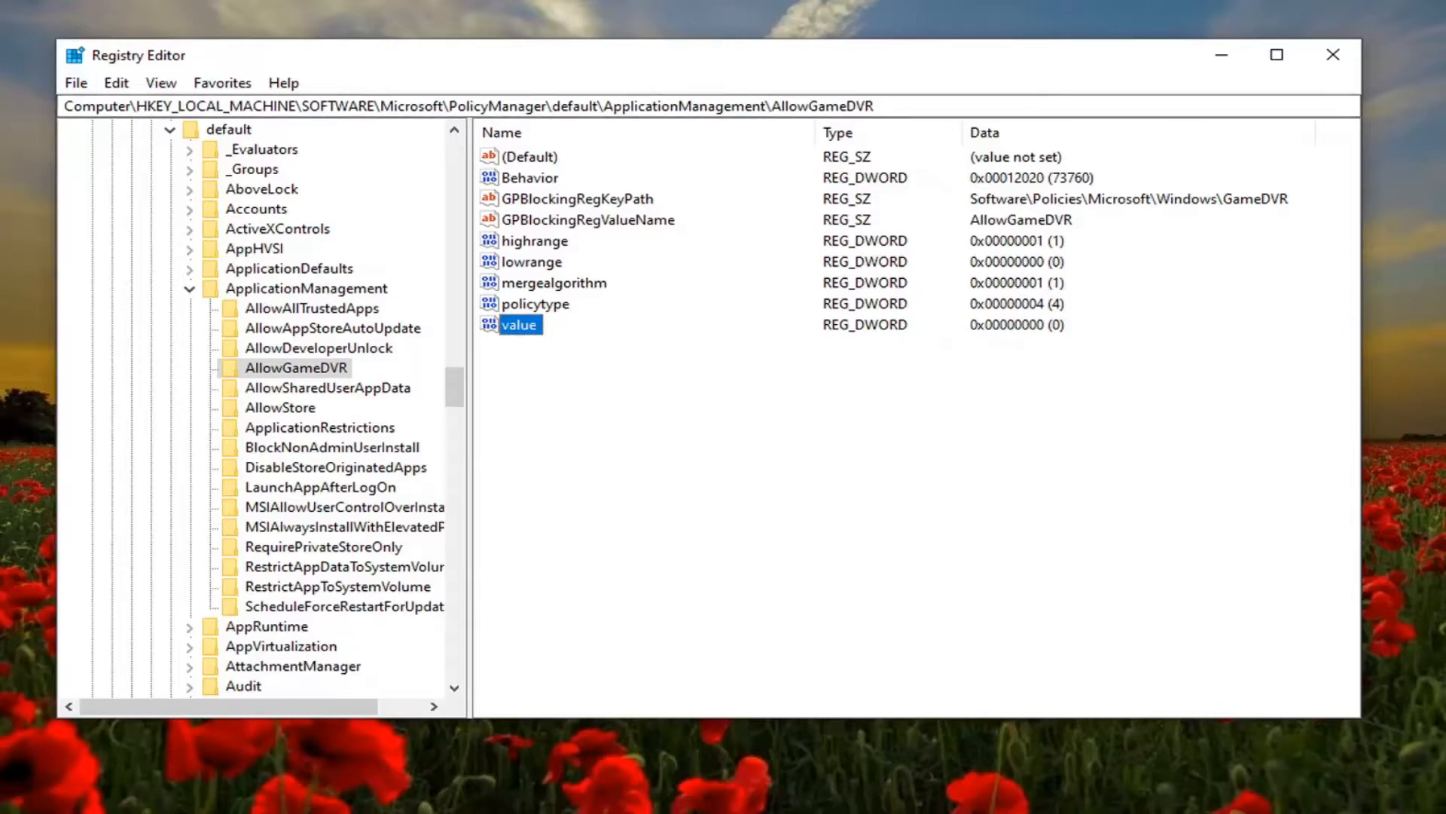
pyautogui.moveTo(211, 312)
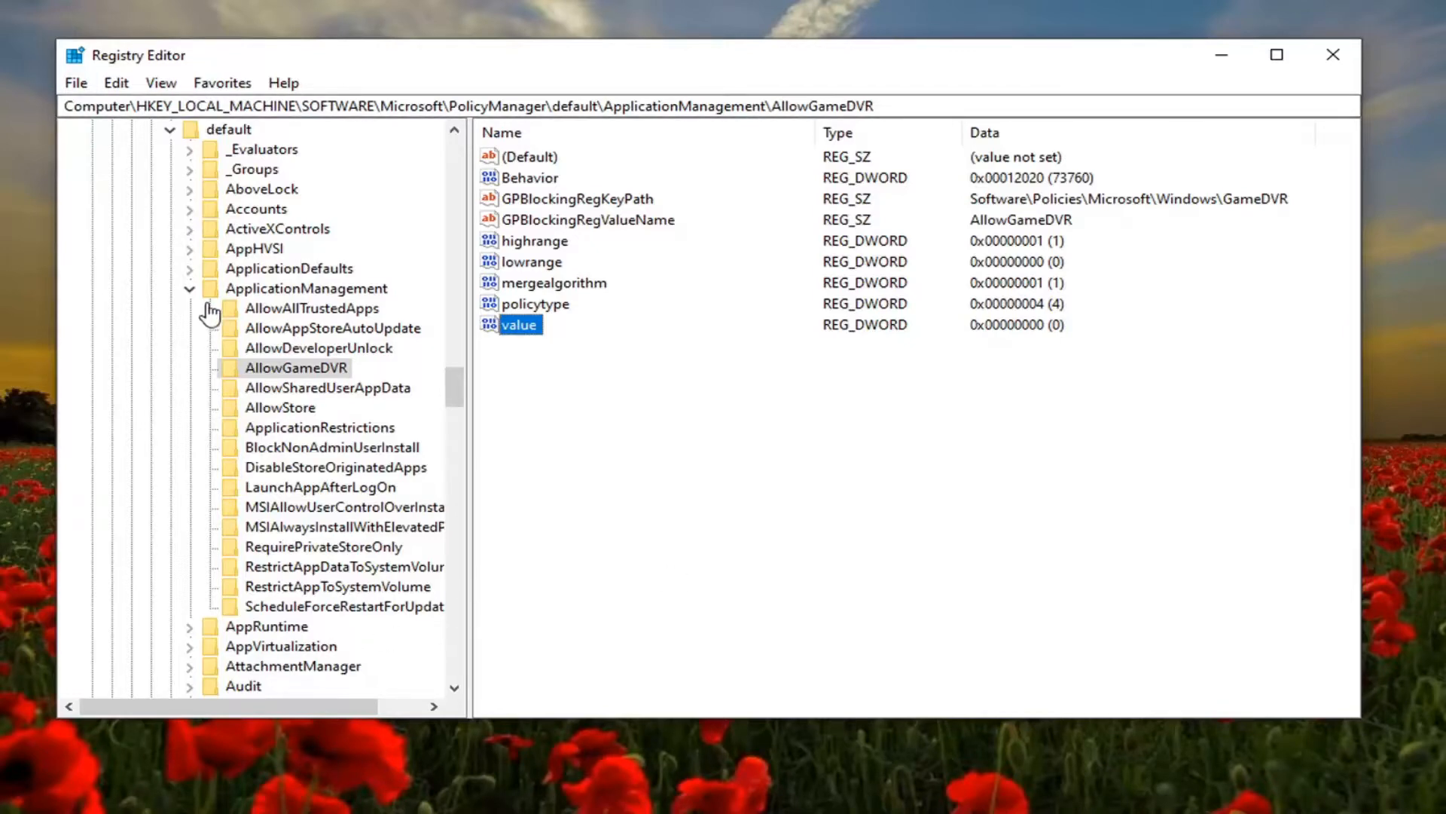